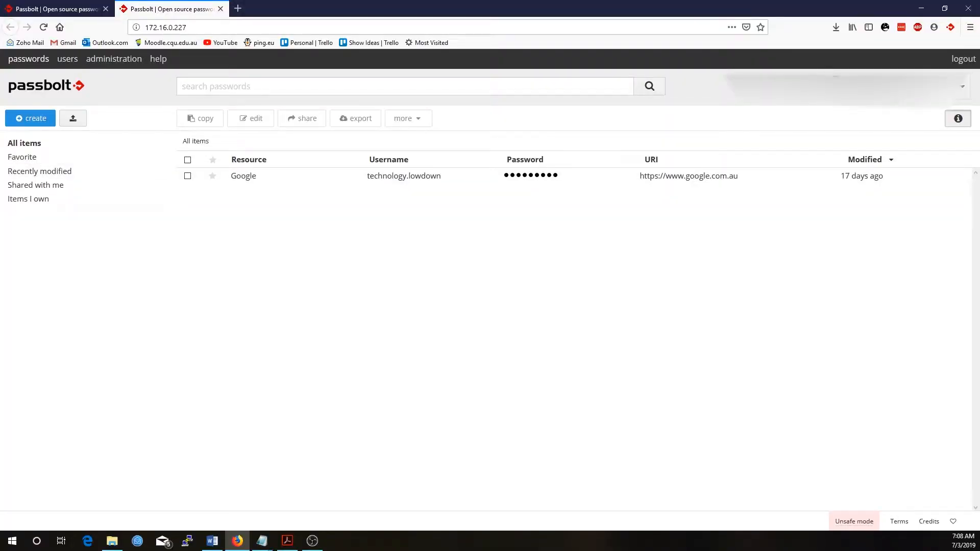
pyautogui.moveTo(67, 62)
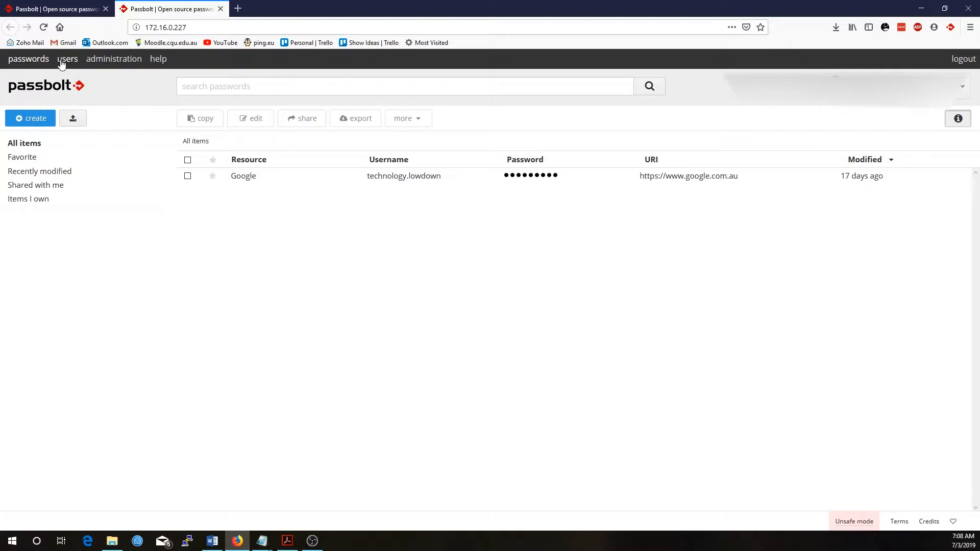
# Show the Passbolt users page instead of the passwords list.
pyautogui.click(67, 59)
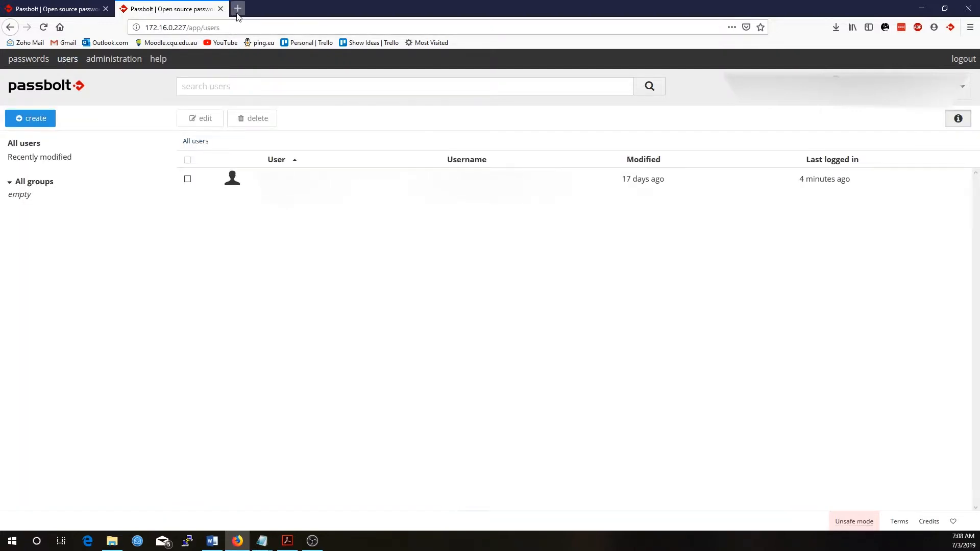
# Search Google for 'temp email' and land on the Temp Mail disposable inbox.
pyautogui.click(236, 10)
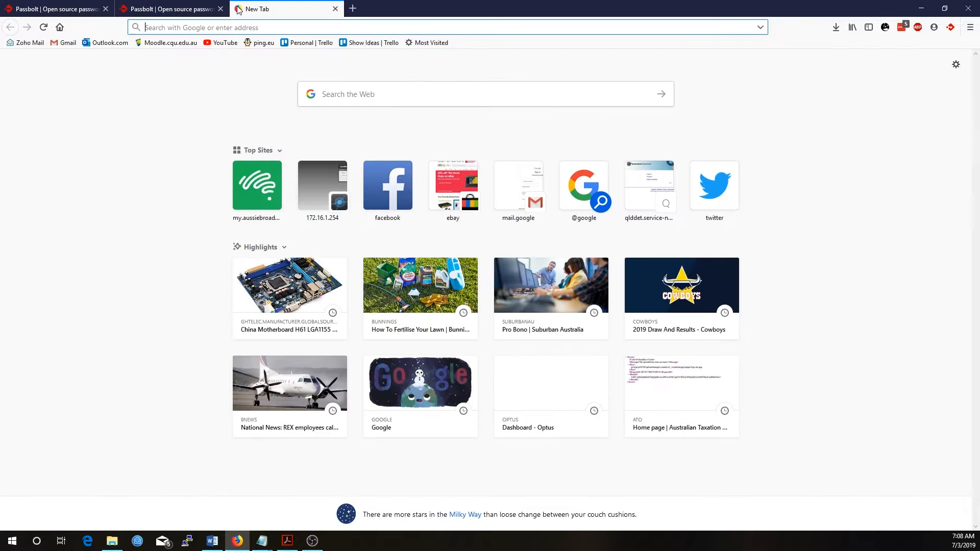
pyautogui.write('temp+email')
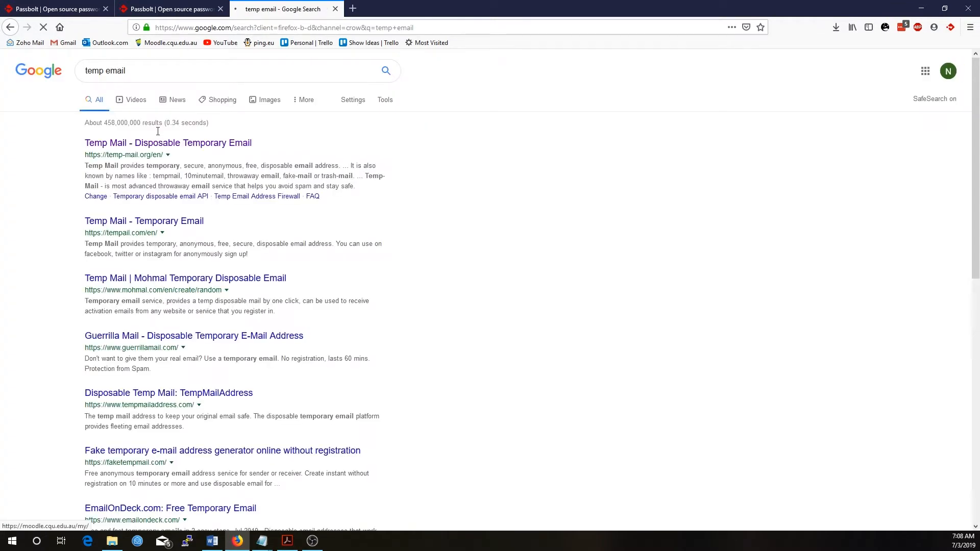
pyautogui.click(171, 8)
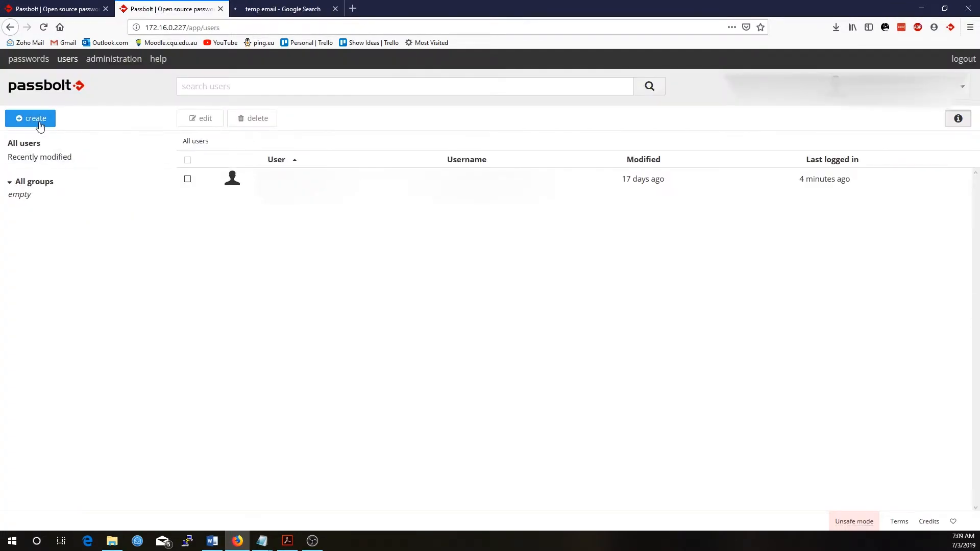
pyautogui.click(282, 9)
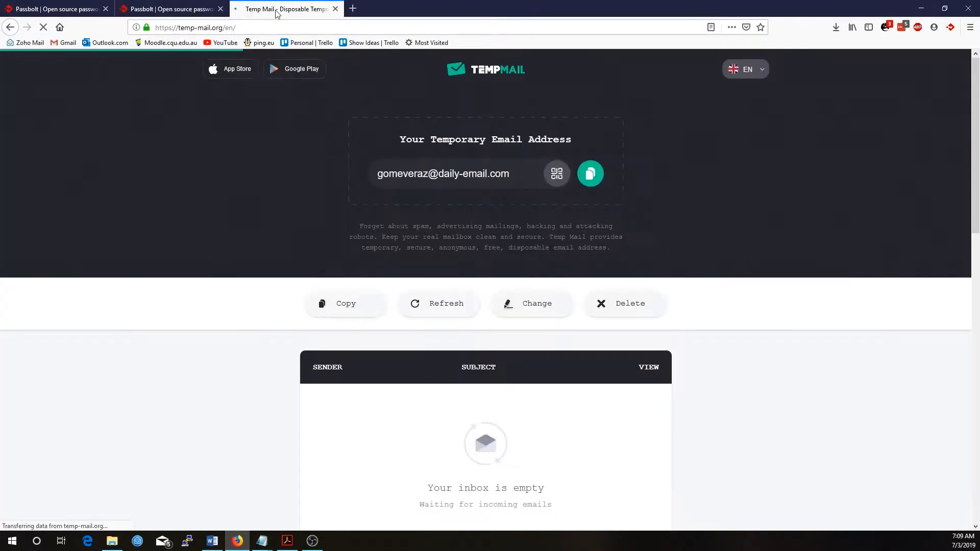
pyautogui.click(171, 9)
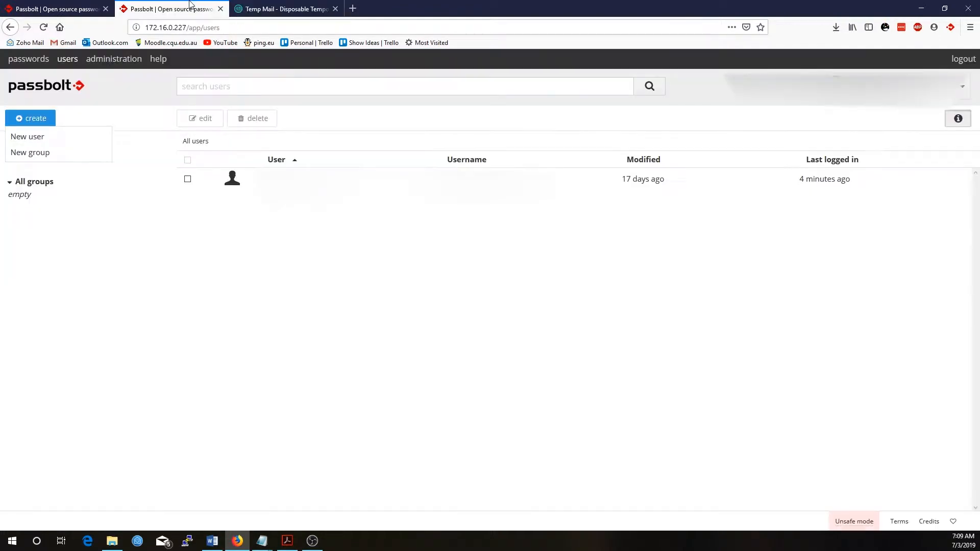
pyautogui.moveTo(26, 135)
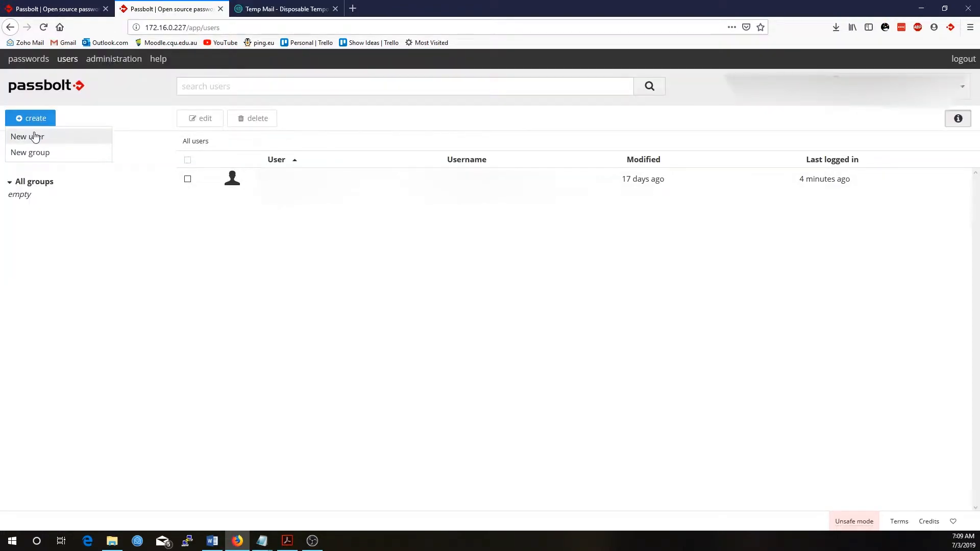
pyautogui.click(27, 136)
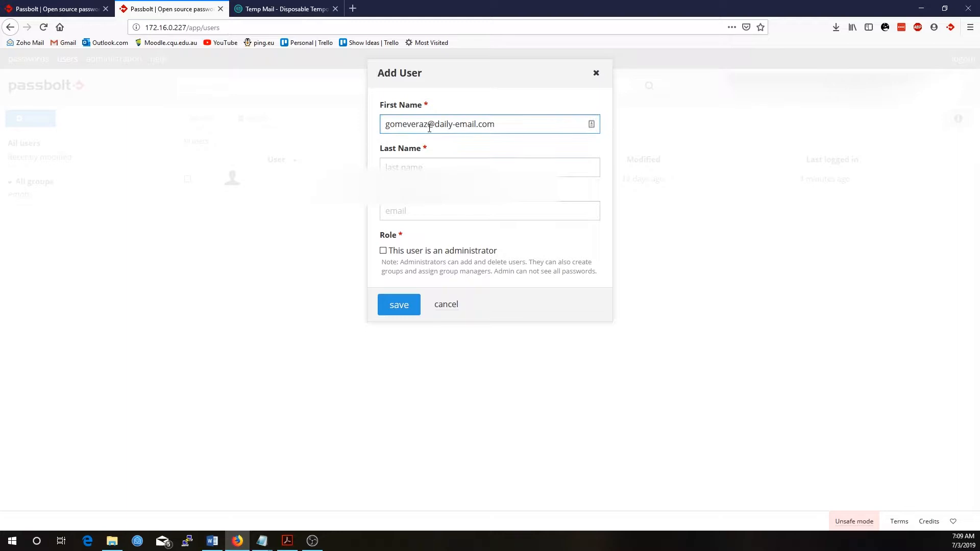
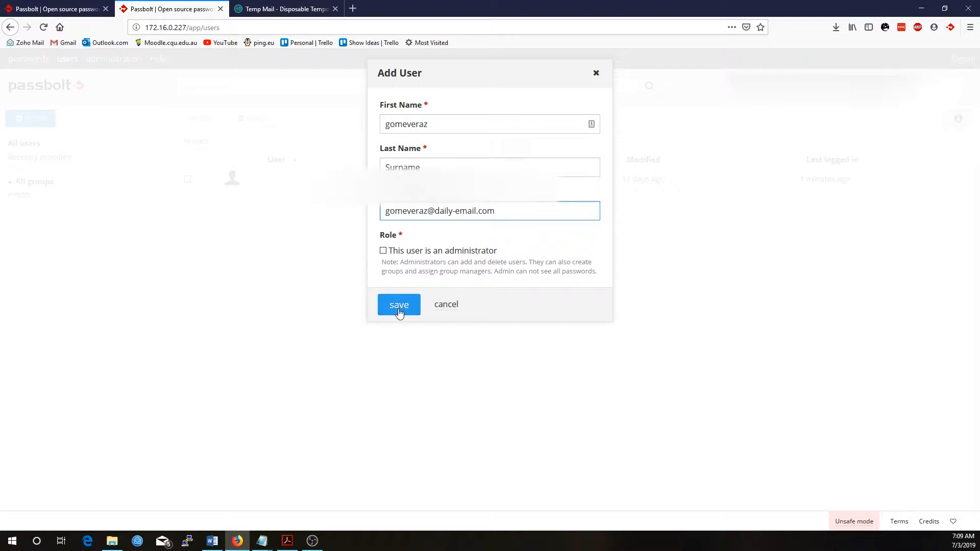
pyautogui.click(399, 304)
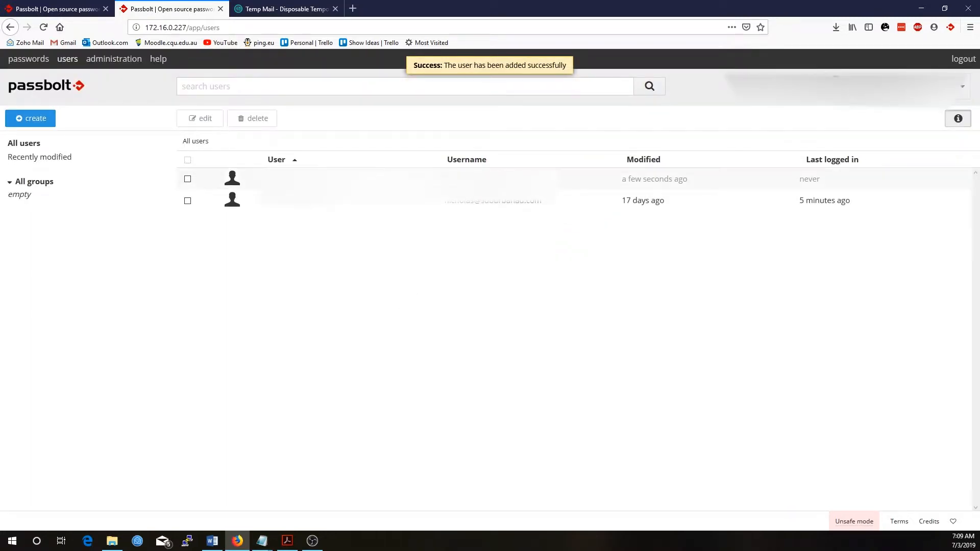
# Refresh the Temp Mail inbox twice; no Passbolt invitation yet.
pyautogui.click(277, 159)
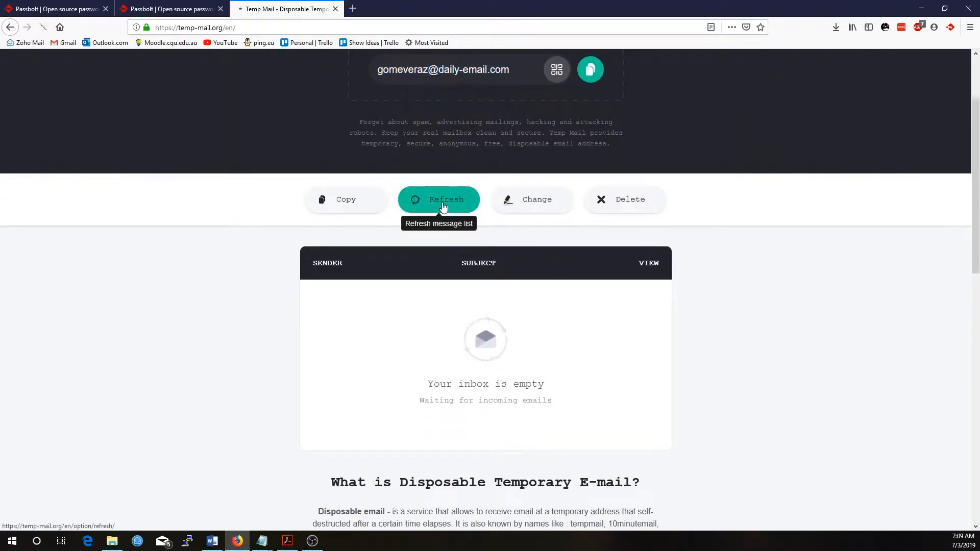
pyautogui.click(439, 199)
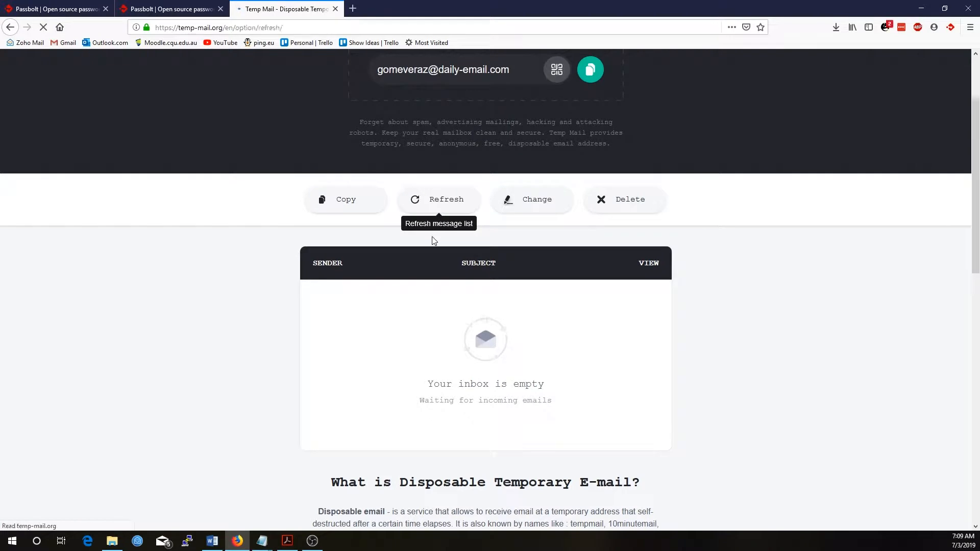
pyautogui.click(439, 199)
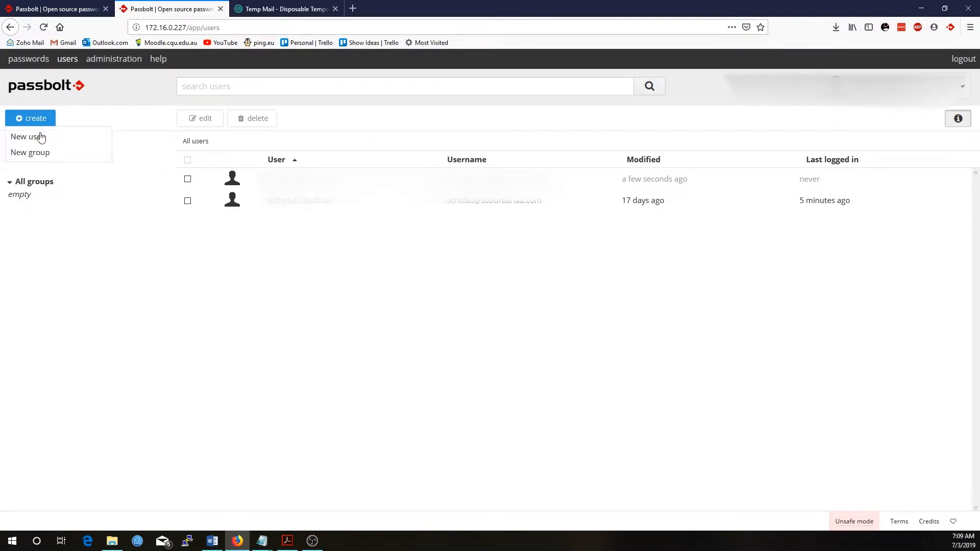
# Start a new group and name it 'iOS Accounts'.
pyautogui.click(30, 152)
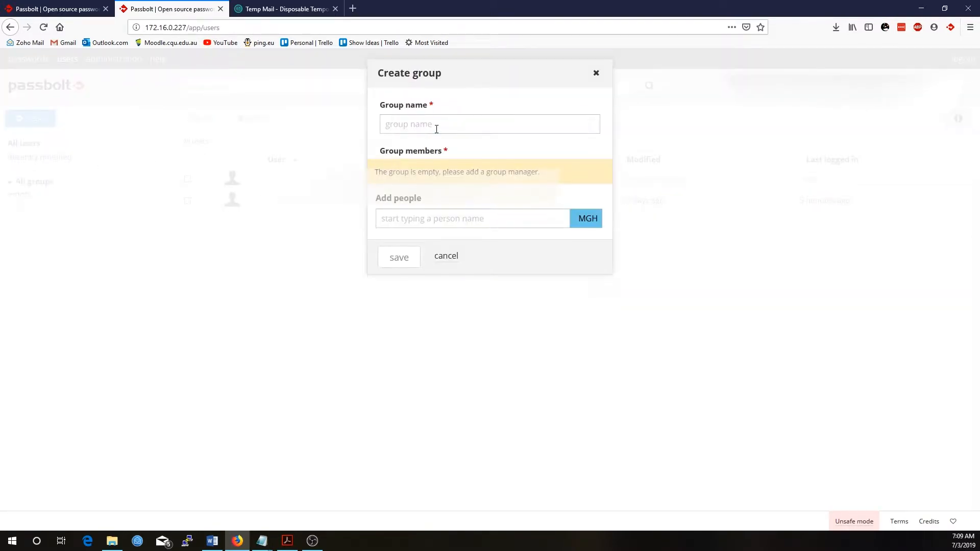
pyautogui.click(489, 124)
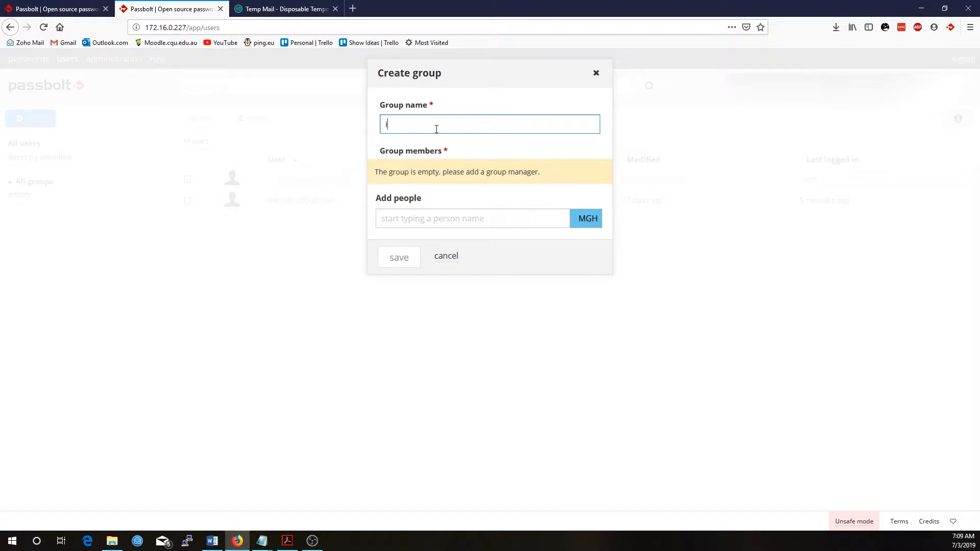
pyautogui.write('iOS Acc')
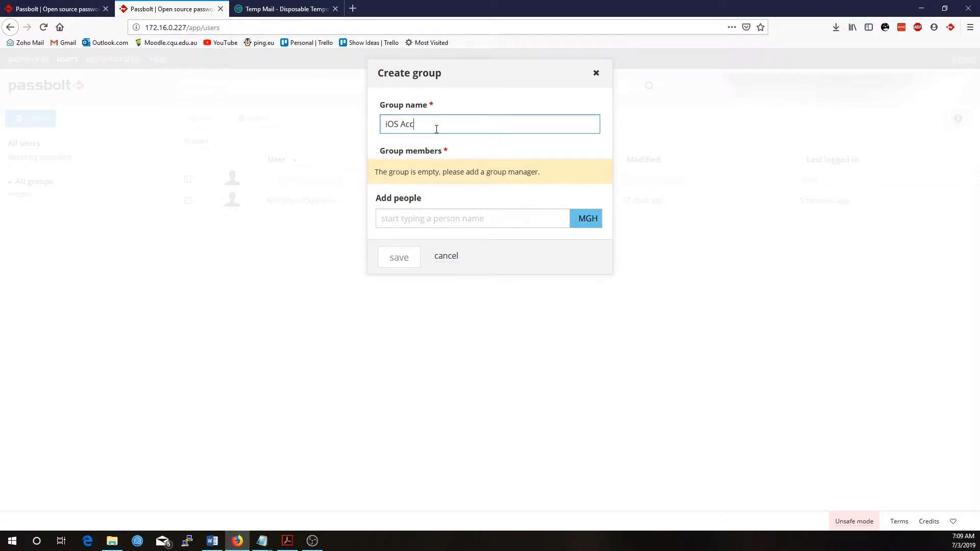
pyautogui.write('ounts')
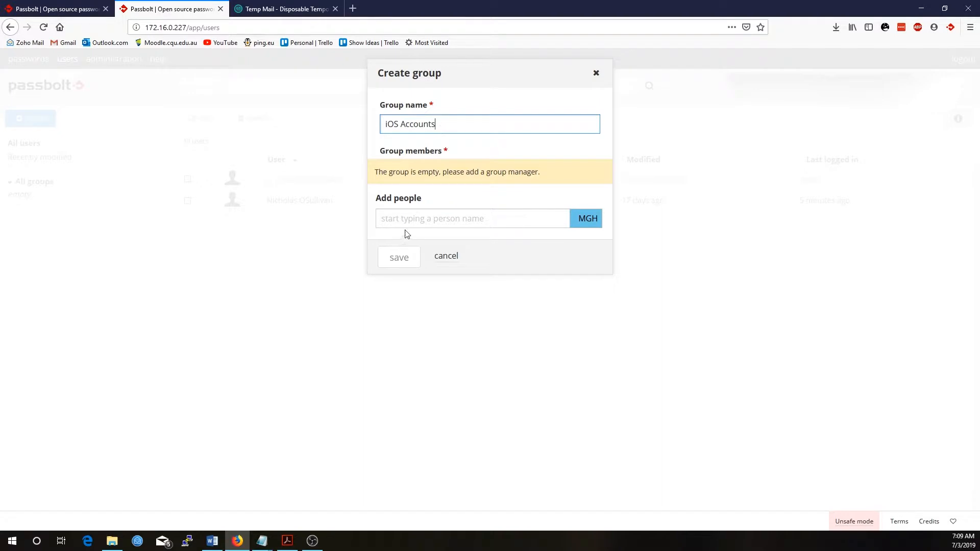
# Add the existing user Nicholas as group manager and save the group.
pyautogui.click(471, 219)
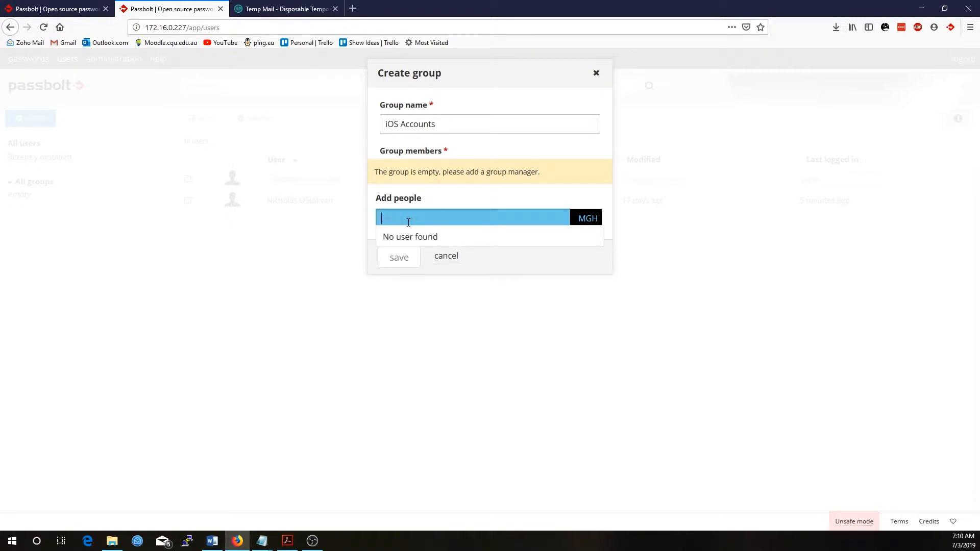
pyautogui.write('G')
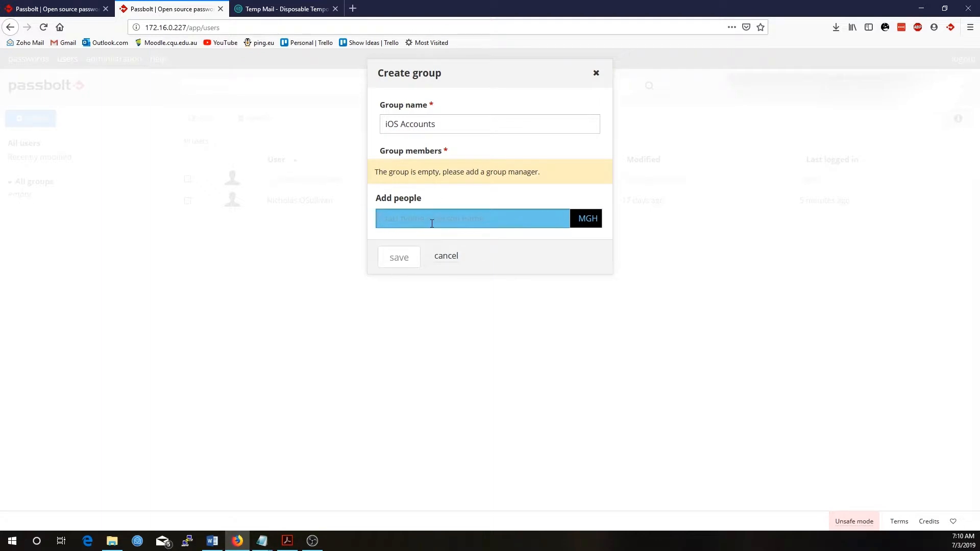
pyautogui.write('Nicholas')
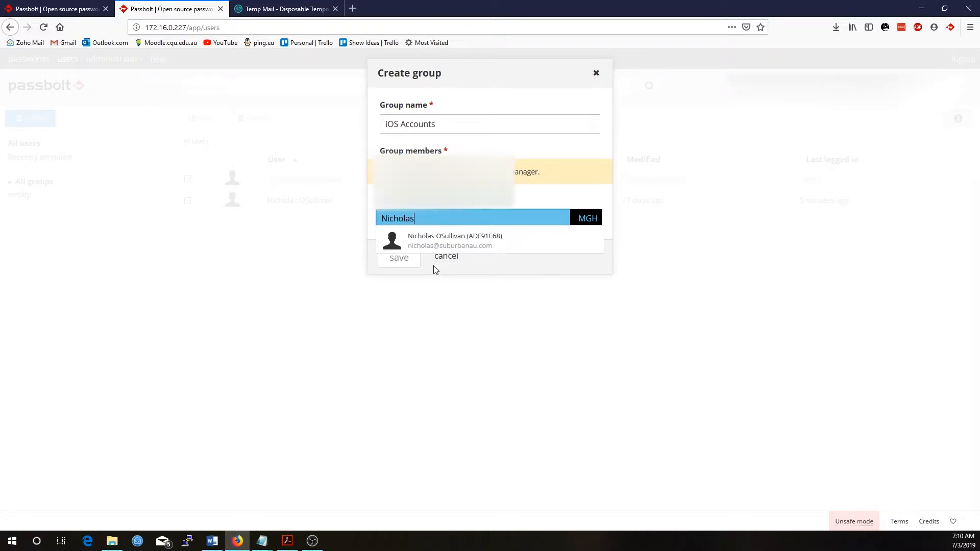
pyautogui.click(454, 241)
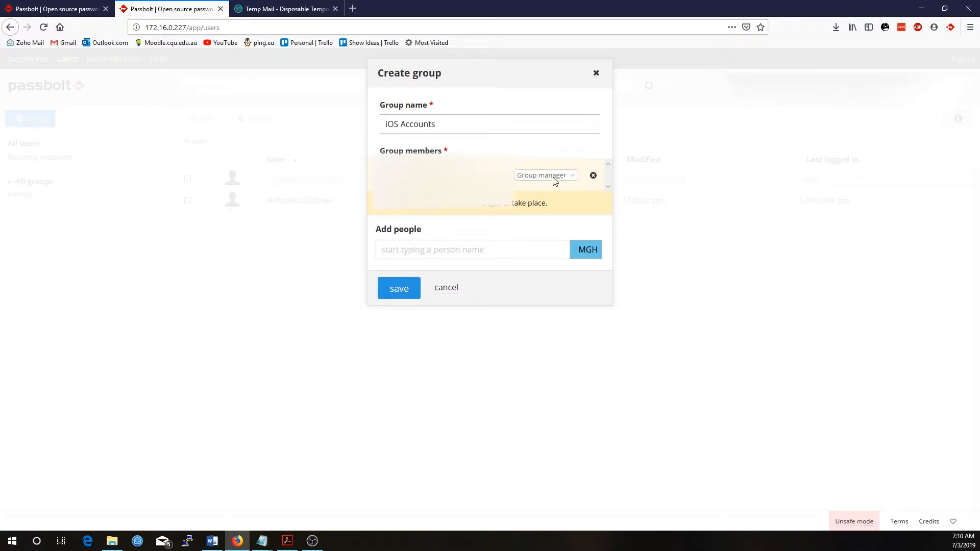
pyautogui.moveTo(399, 288)
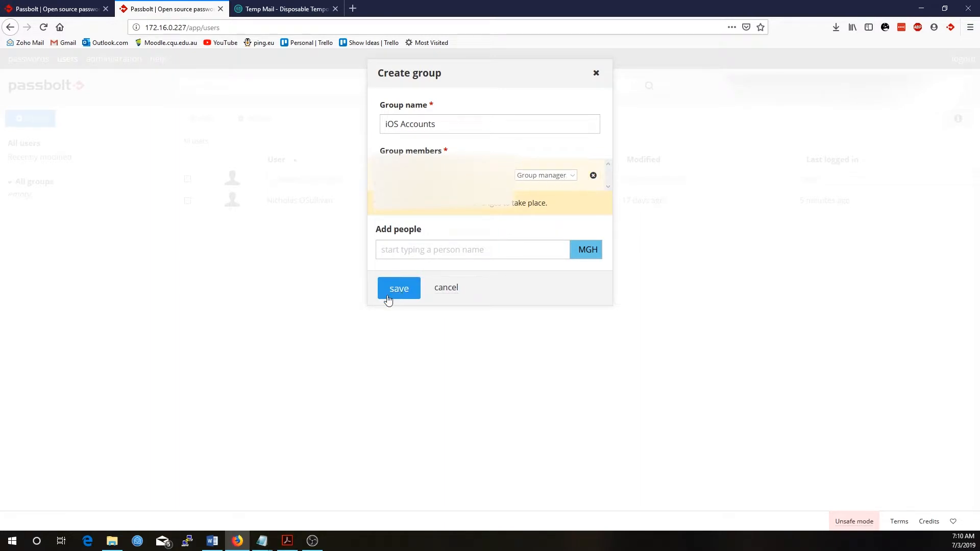
pyautogui.click(399, 287)
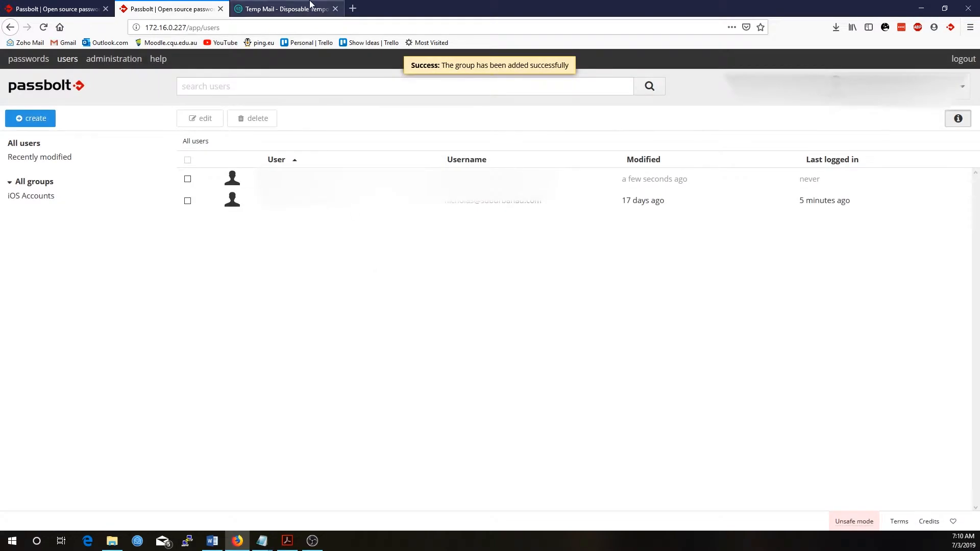
# Read the 'Welcome to passbolt' email for Gomeveraz in the Temp Mail inbox.
pyautogui.click(285, 9)
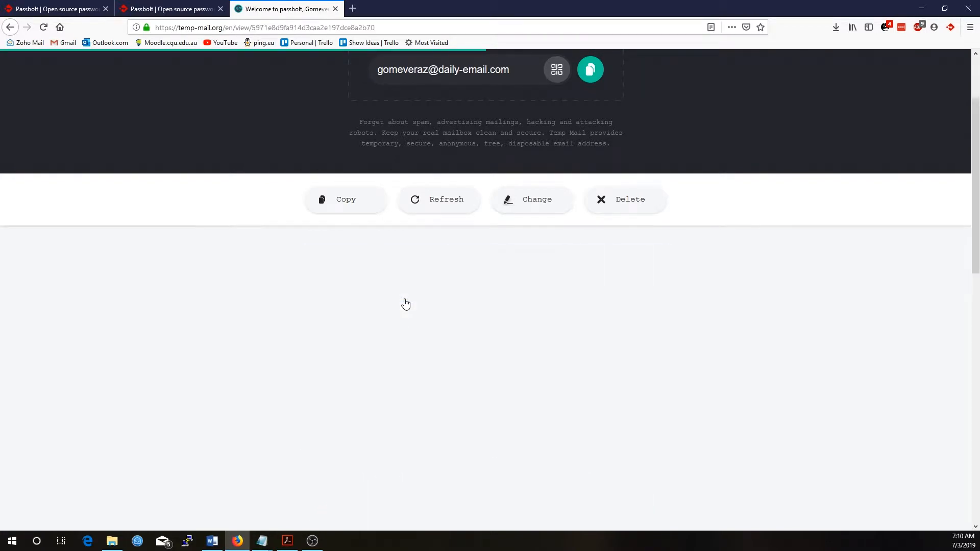
pyautogui.moveTo(432, 300)
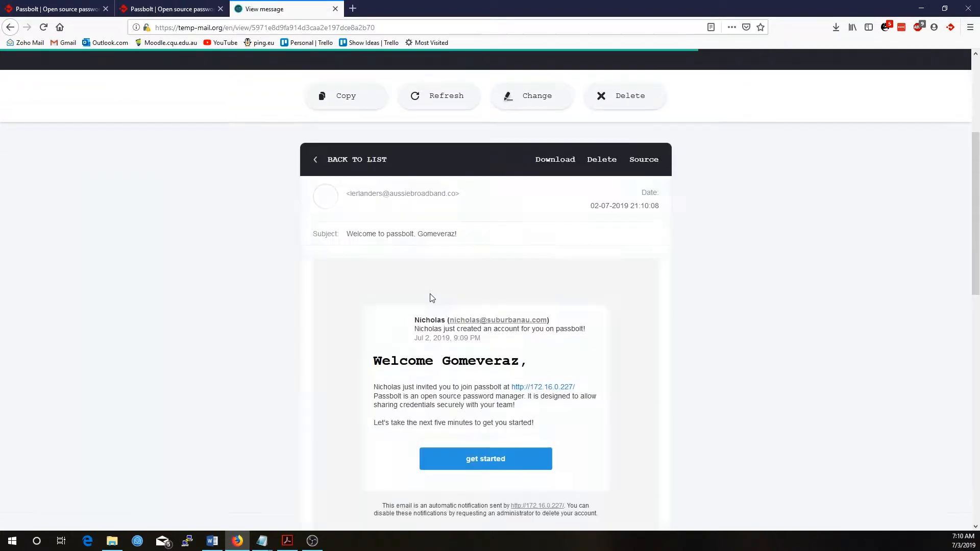
pyautogui.scroll(-3)
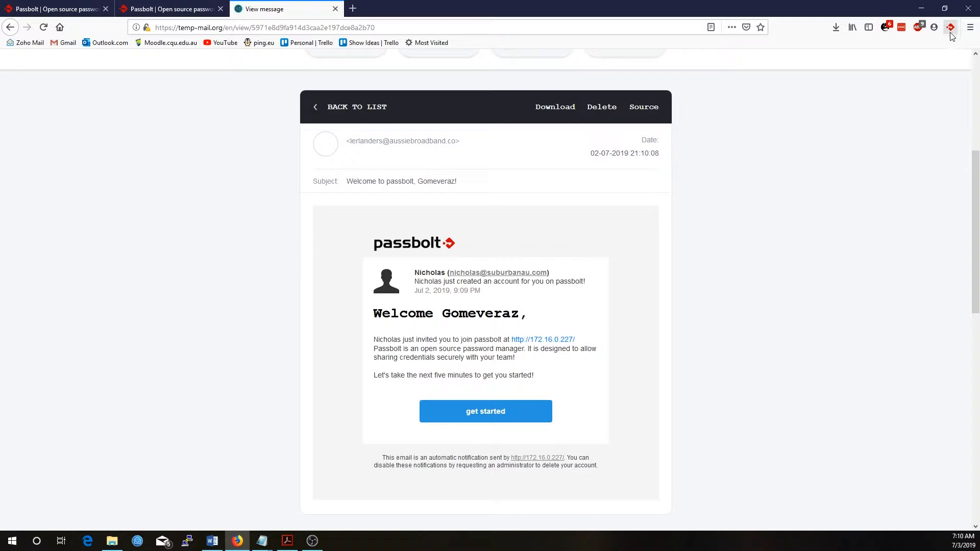
pyautogui.moveTo(485, 411)
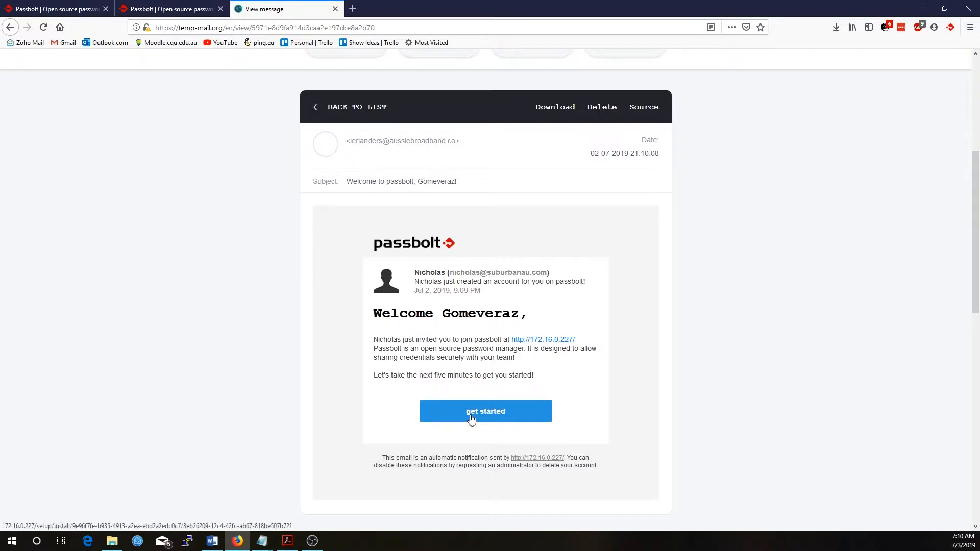
pyautogui.moveTo(518, 358)
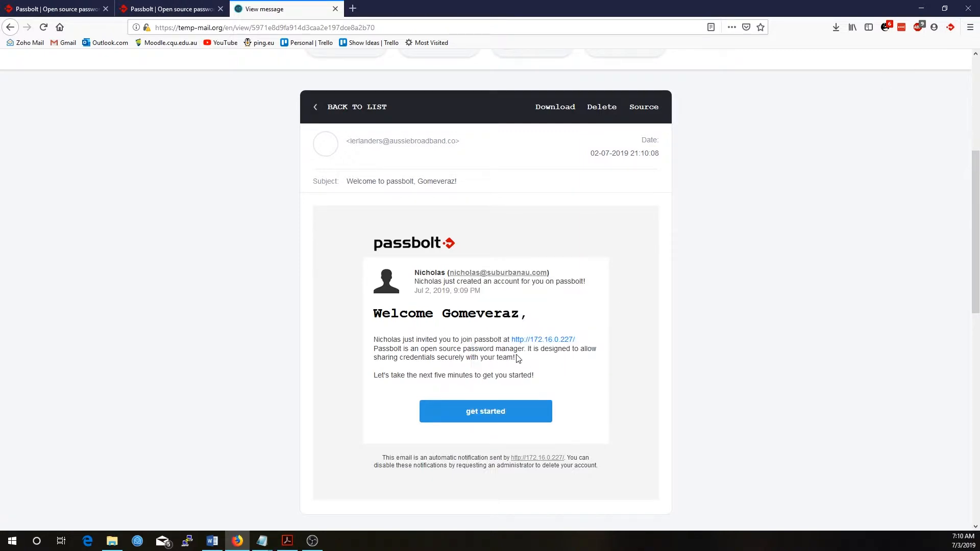
pyautogui.moveTo(225, 486)
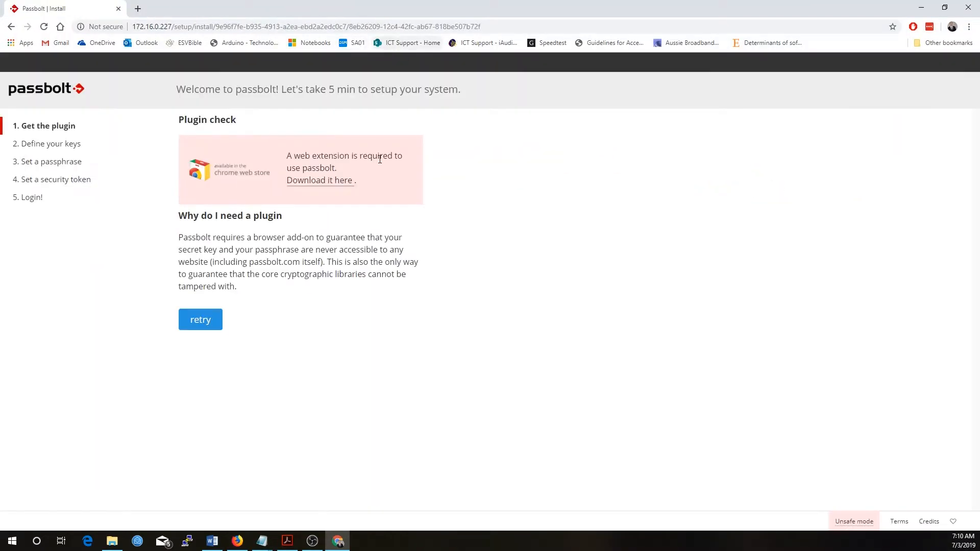
# Follow the setup link and retry the plugin check, reaching the Passbolt Extension store page.
pyautogui.click(306, 27)
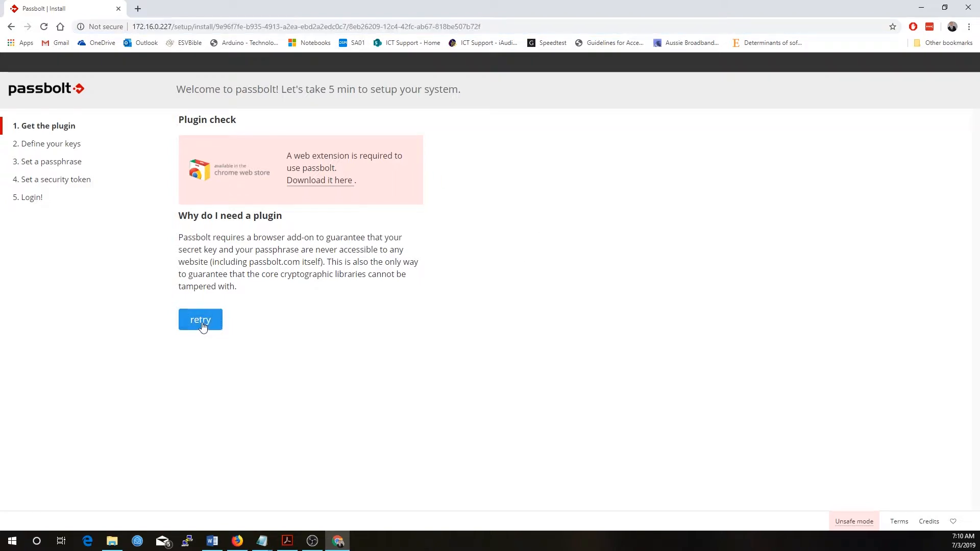
pyautogui.click(319, 179)
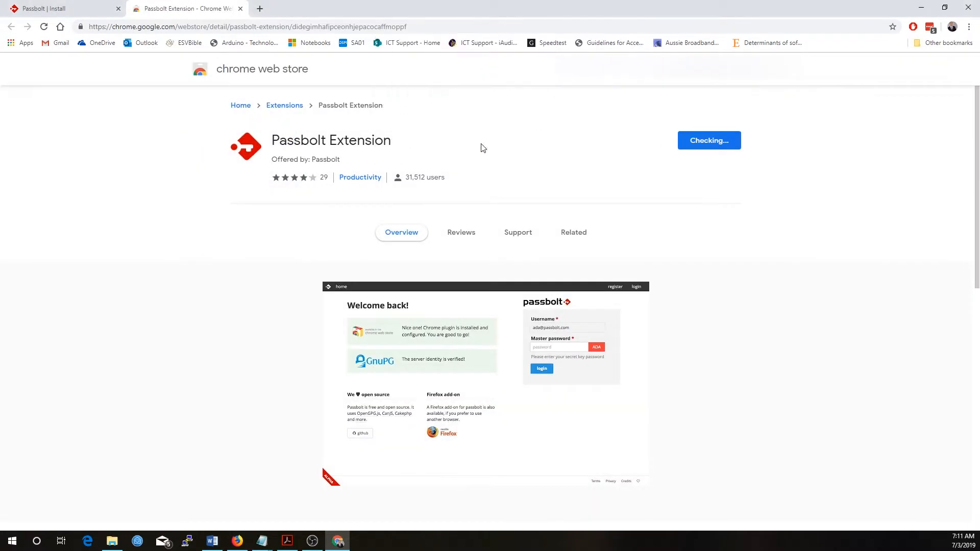
pyautogui.moveTo(76, 4)
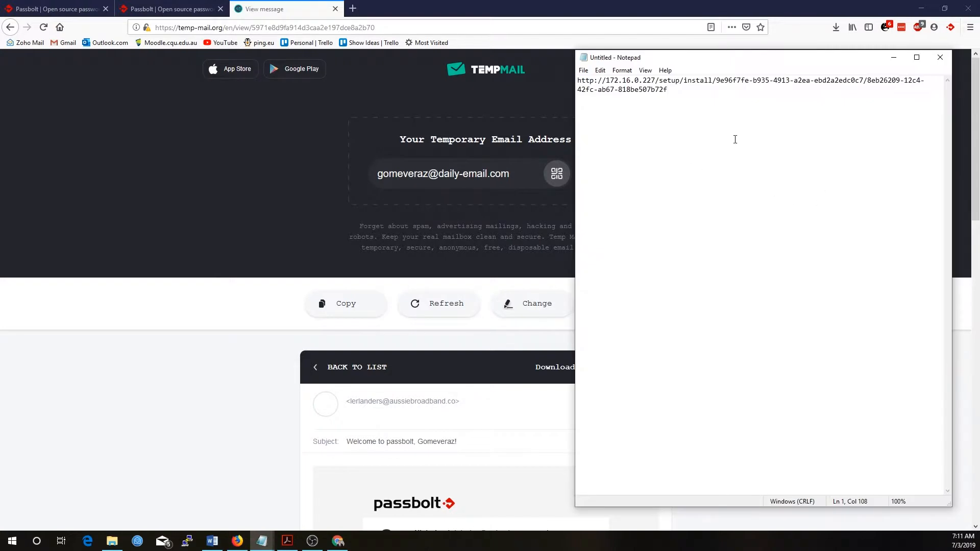
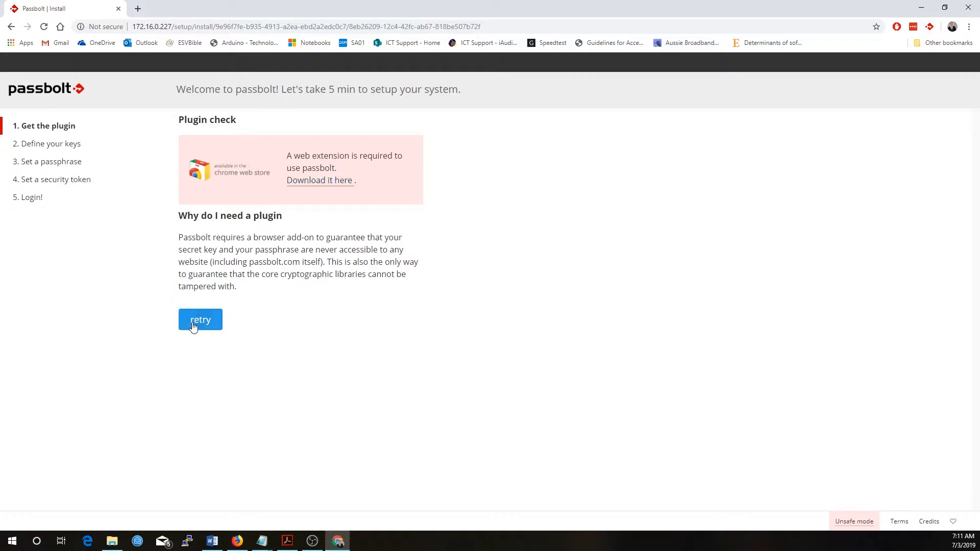
# Pass the plugin check, confirm domain and server key as legitimate, and advance to key creation.
pyautogui.click(200, 320)
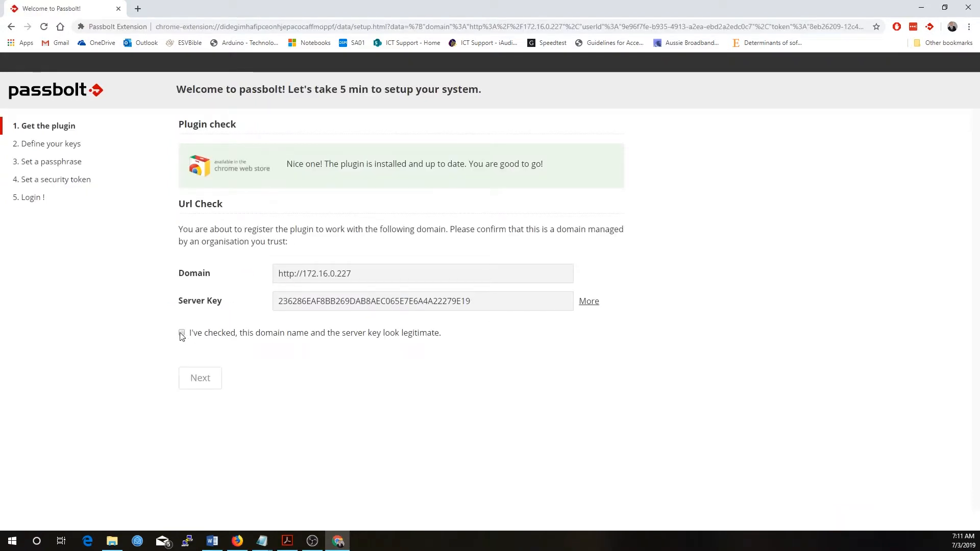
pyautogui.click(181, 333)
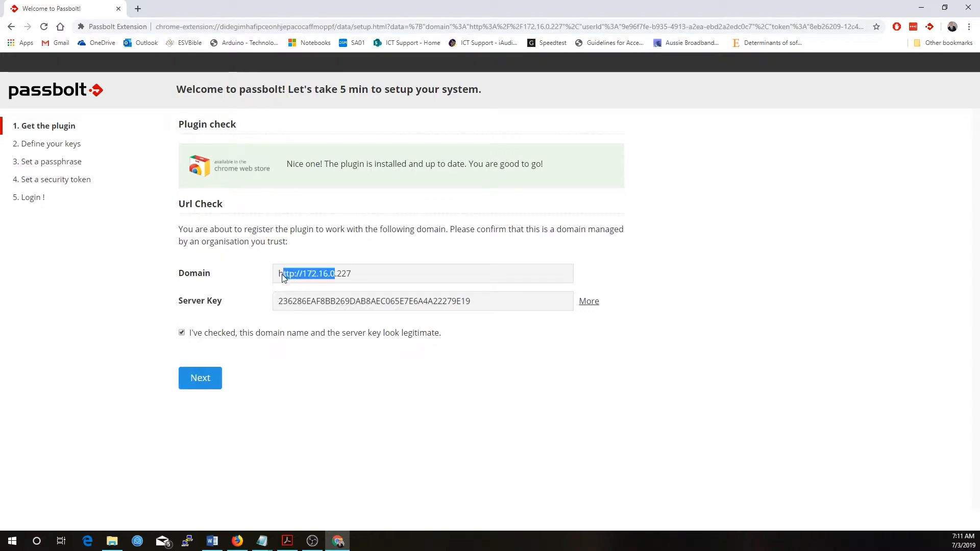
pyautogui.click(200, 378)
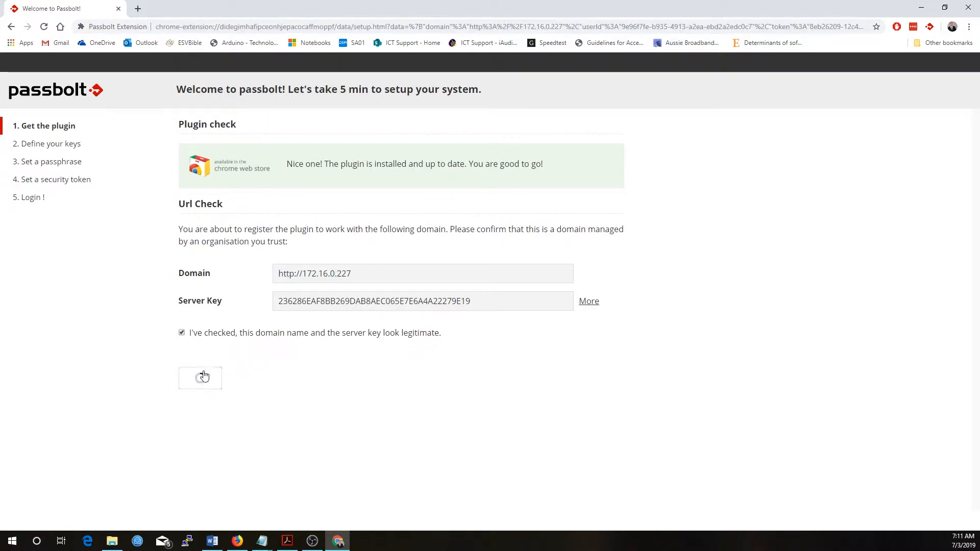
pyautogui.click(200, 378)
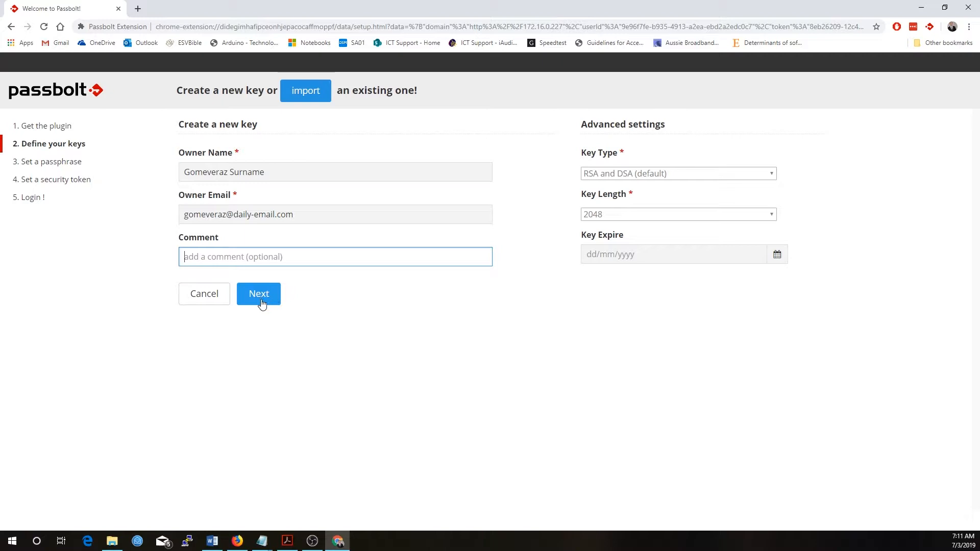
# Accept the key details, enter a passphrase and generate the secret key.
pyautogui.click(258, 294)
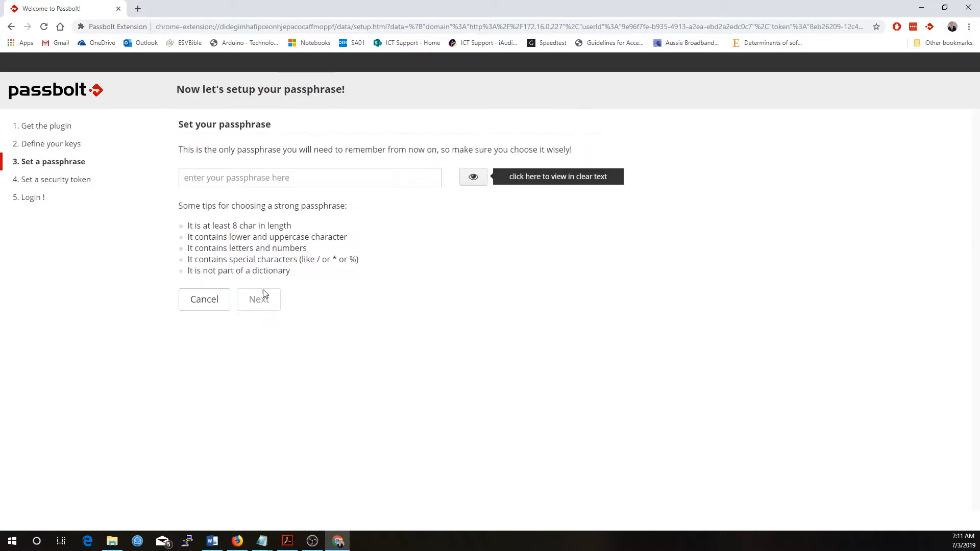
pyautogui.click(309, 177)
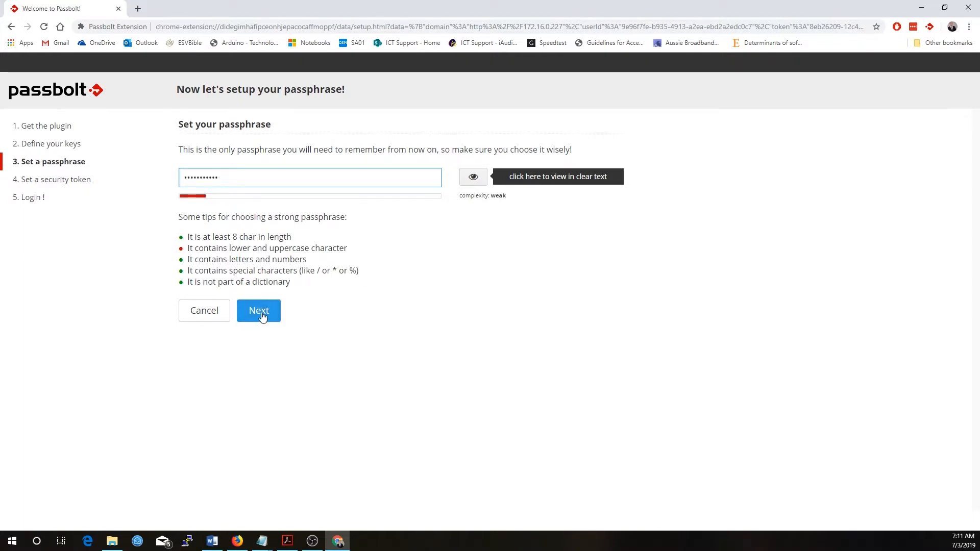
pyautogui.click(259, 311)
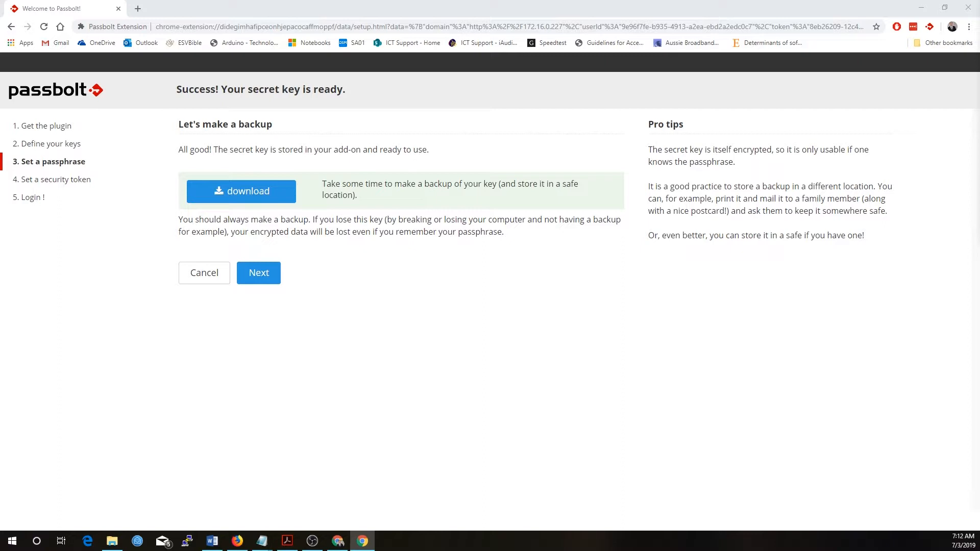
# Download the private key backup, edit its file name and save to Downloads.
pyautogui.click(241, 190)
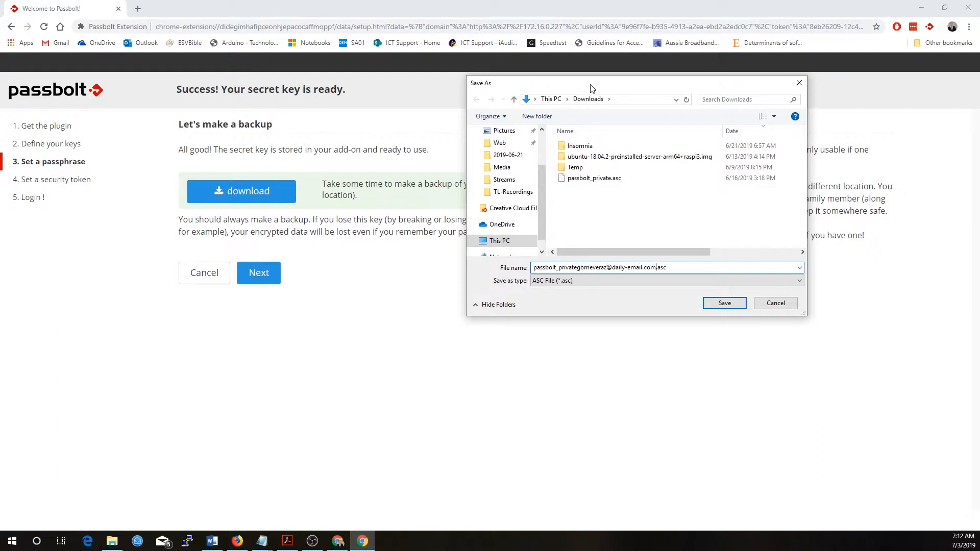
pyautogui.doubleClick(632, 267)
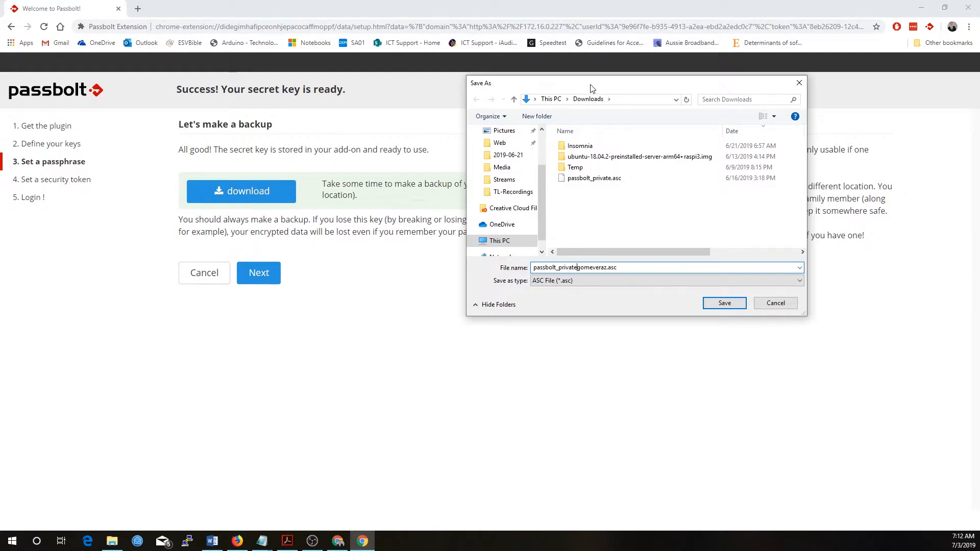
pyautogui.click(723, 302)
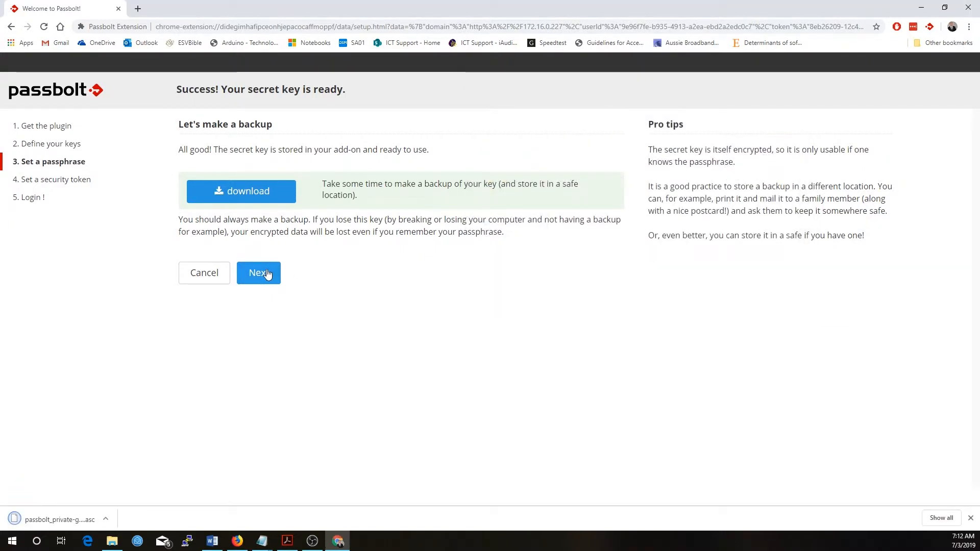
# Pick a brighter red for the security token and finish setup, reaching the login page.
pyautogui.click(258, 272)
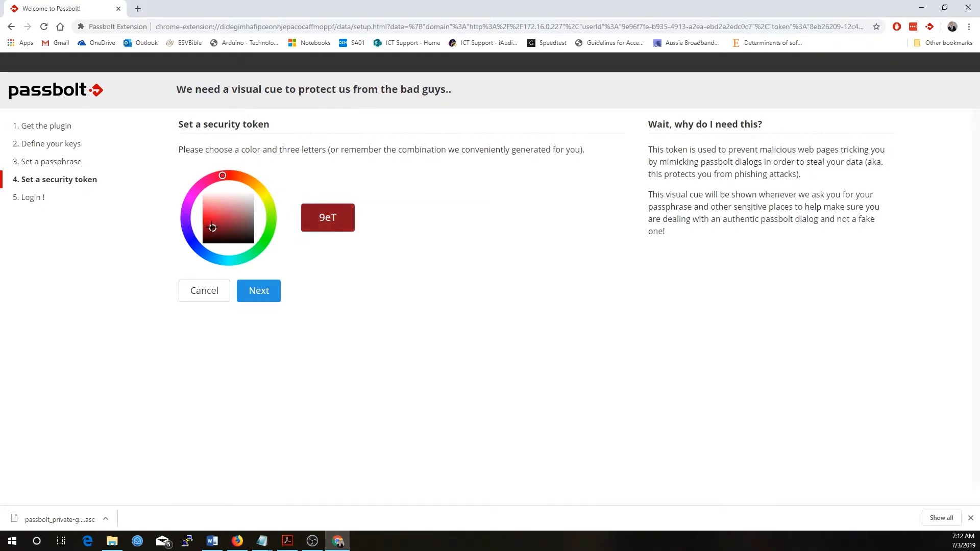
pyautogui.click(211, 215)
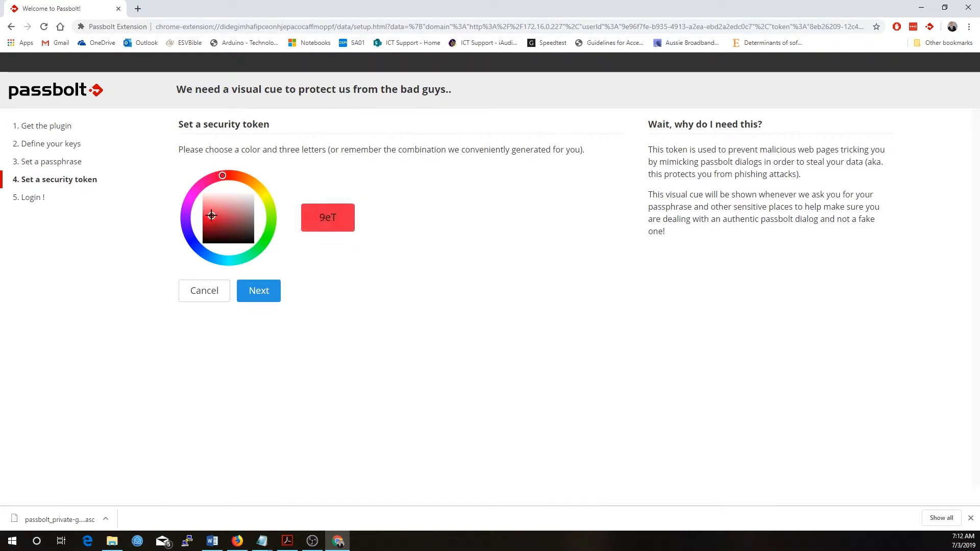
pyautogui.click(258, 289)
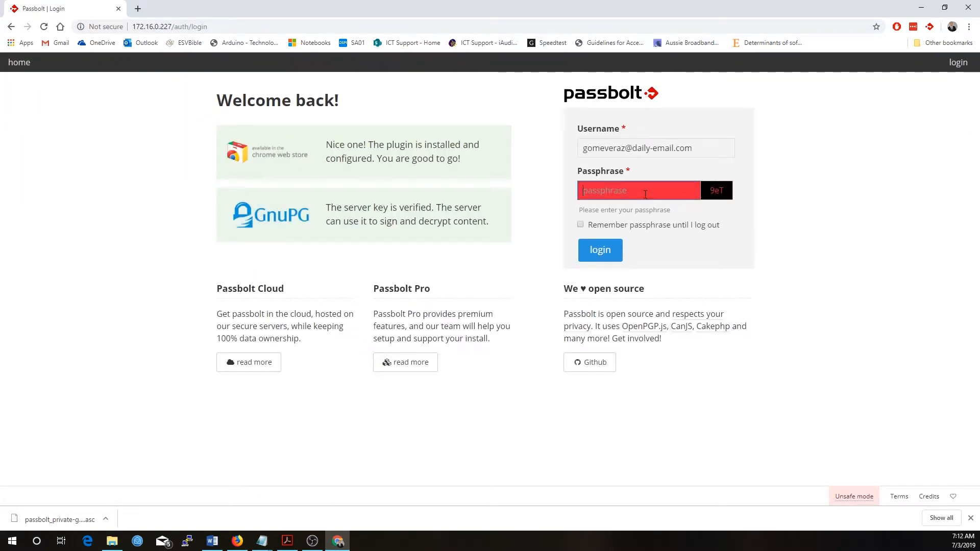
# Log in as the new user with the passphrase, reaching the empty password list.
pyautogui.write('password')
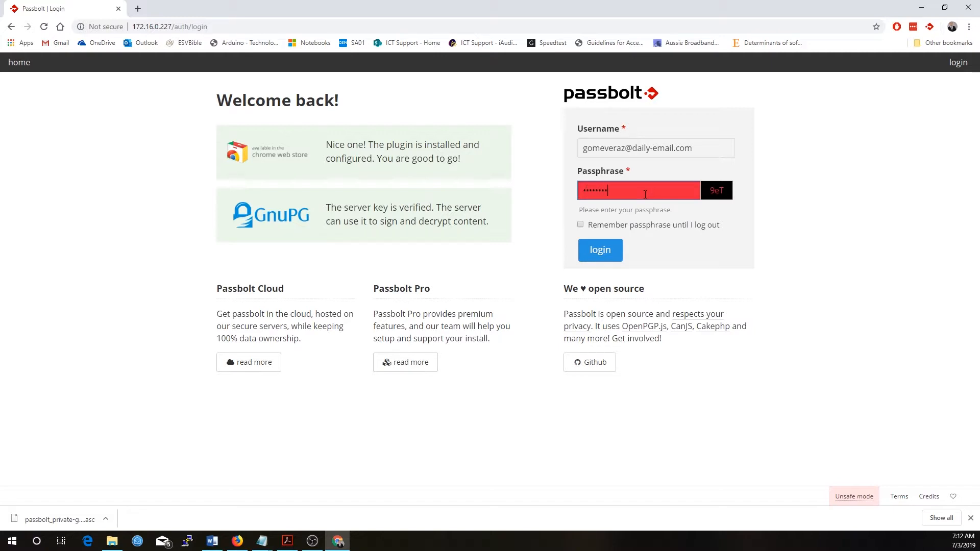
pyautogui.click(599, 250)
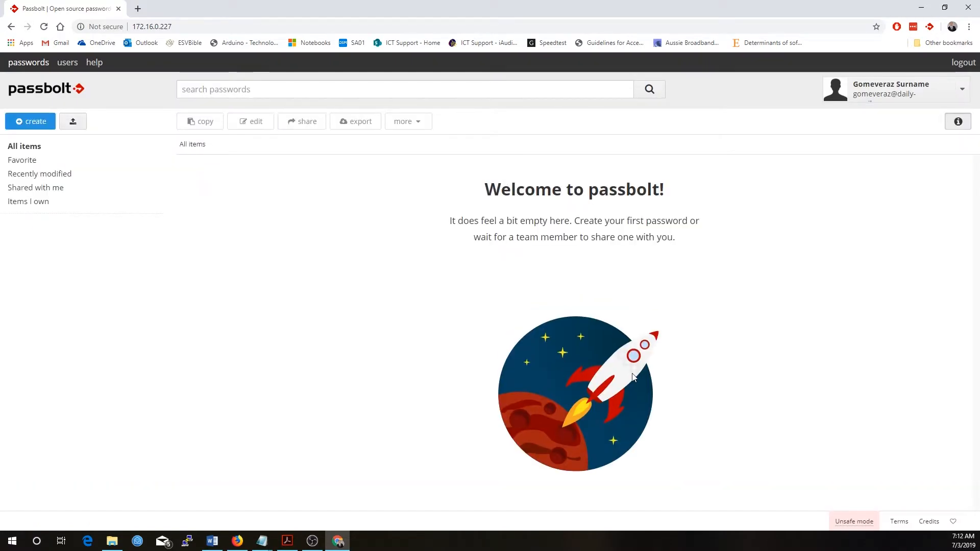
pyautogui.moveTo(678, 209)
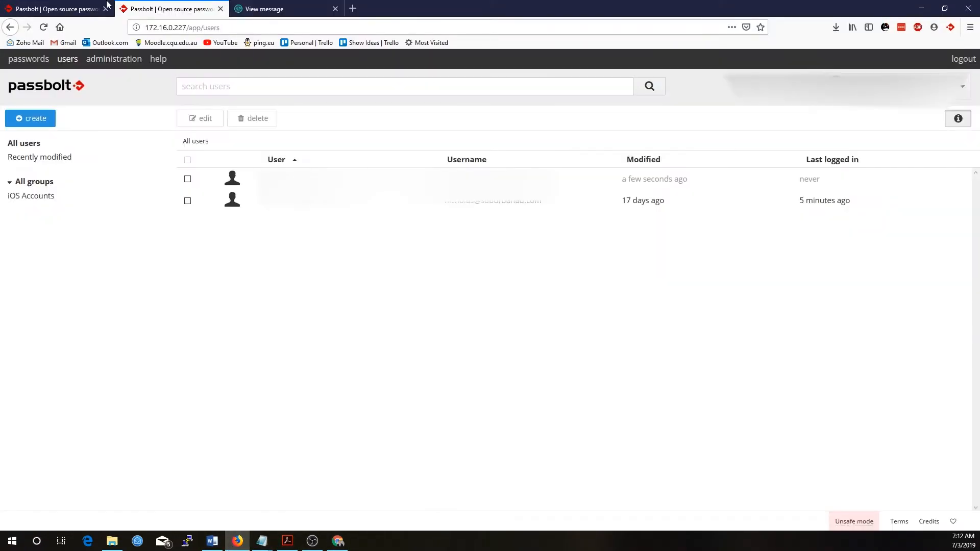
# Show the administrator's passwords list with its single saved Google entry.
pyautogui.click(29, 59)
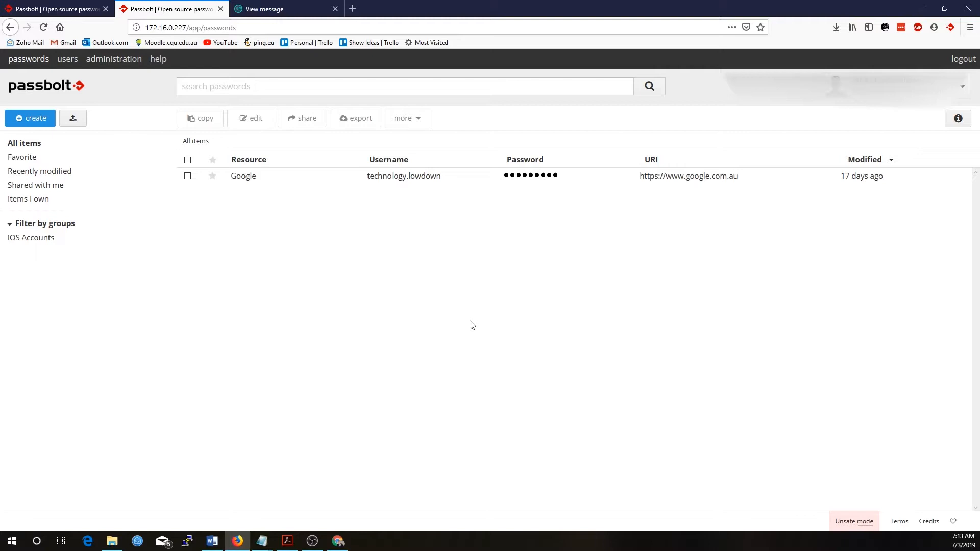
# Create an Apple.com password entry with the store login URI, temp email username and password.
pyautogui.click(29, 118)
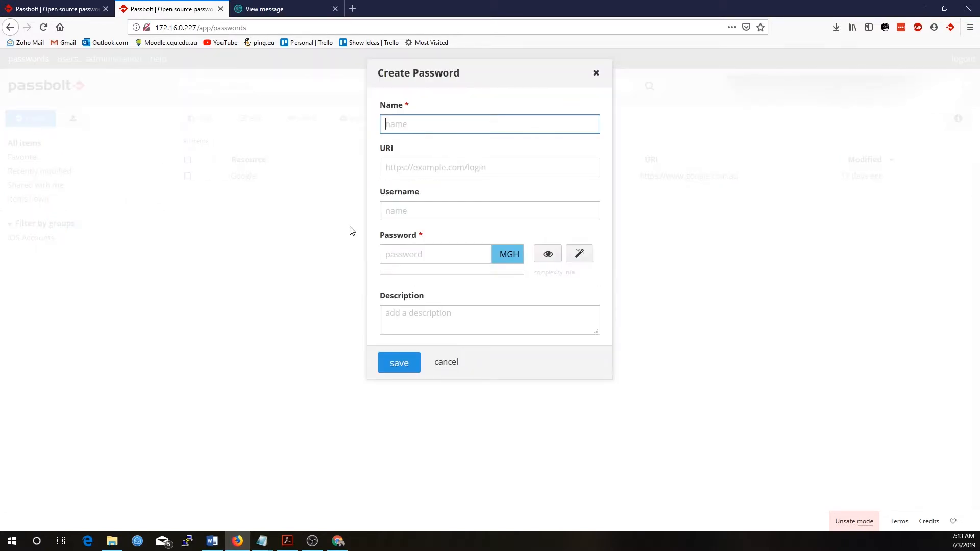
pyautogui.write('A')
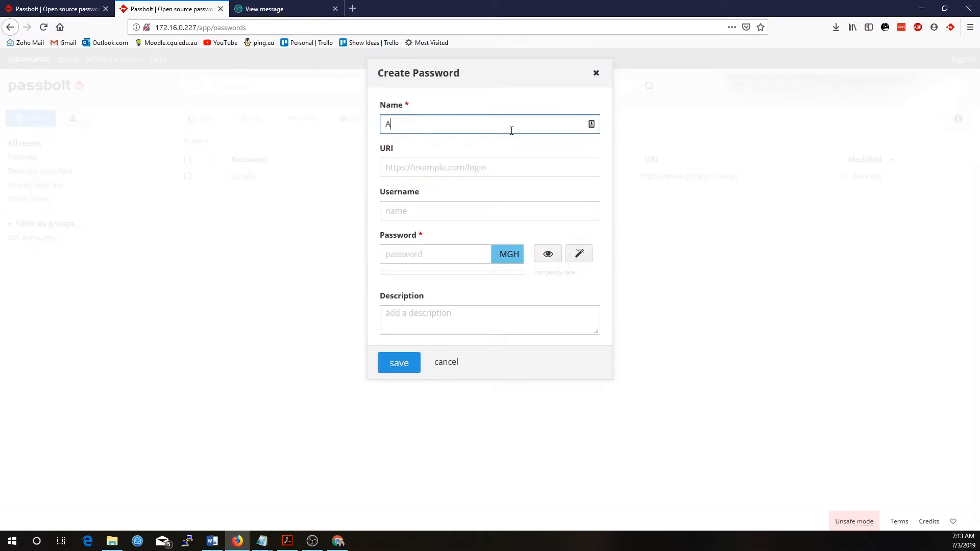
pyautogui.write('https://')
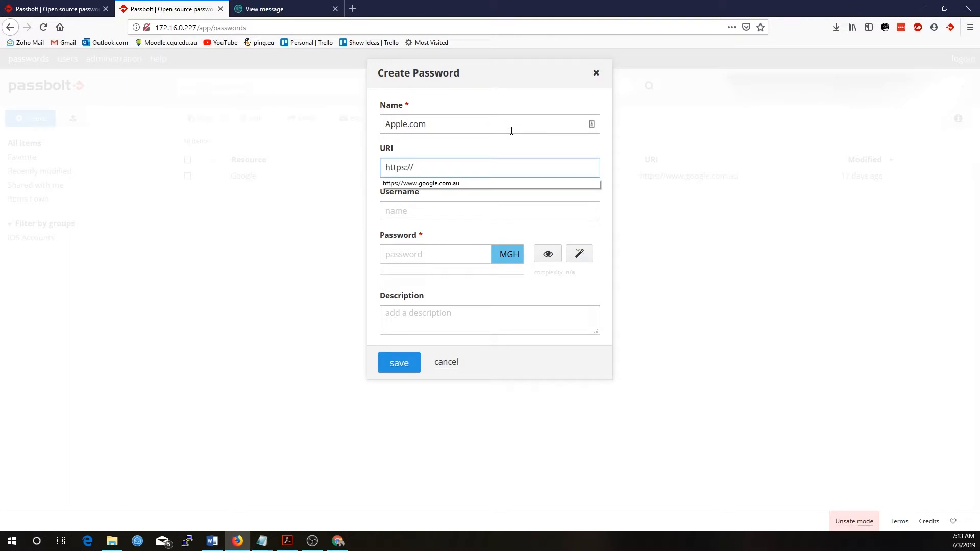
pyautogui.click(466, 9)
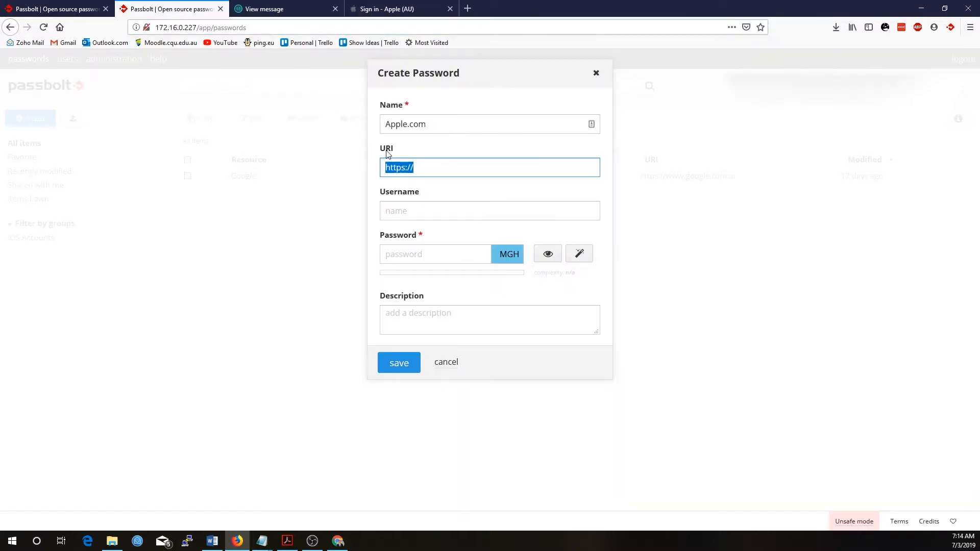
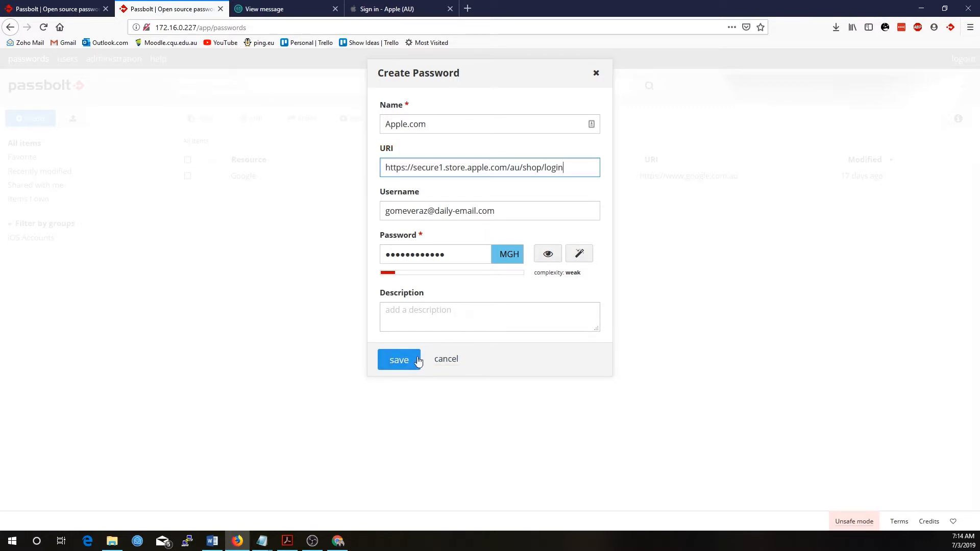
pyautogui.click(399, 358)
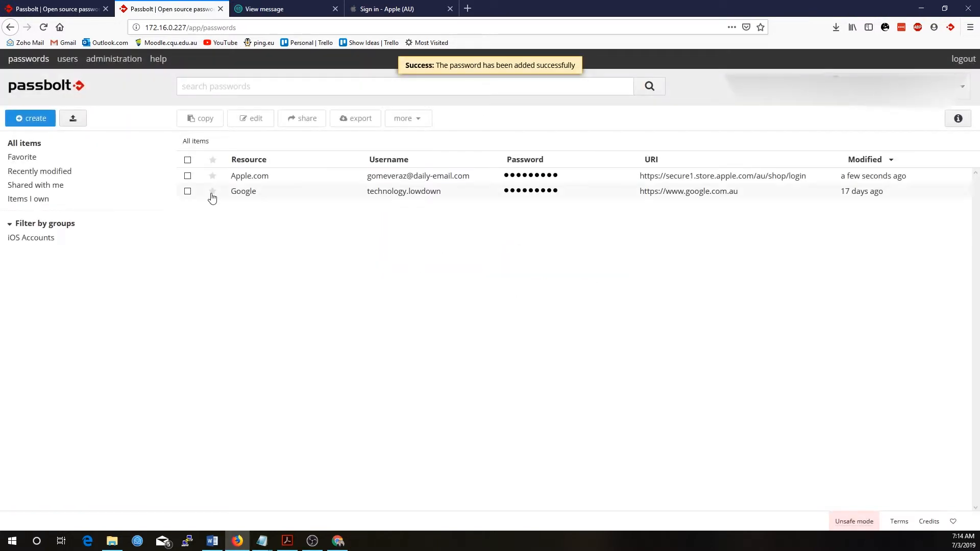
# Start sharing the Apple.com entry and find the iOS Accounts group to share with.
pyautogui.click(249, 176)
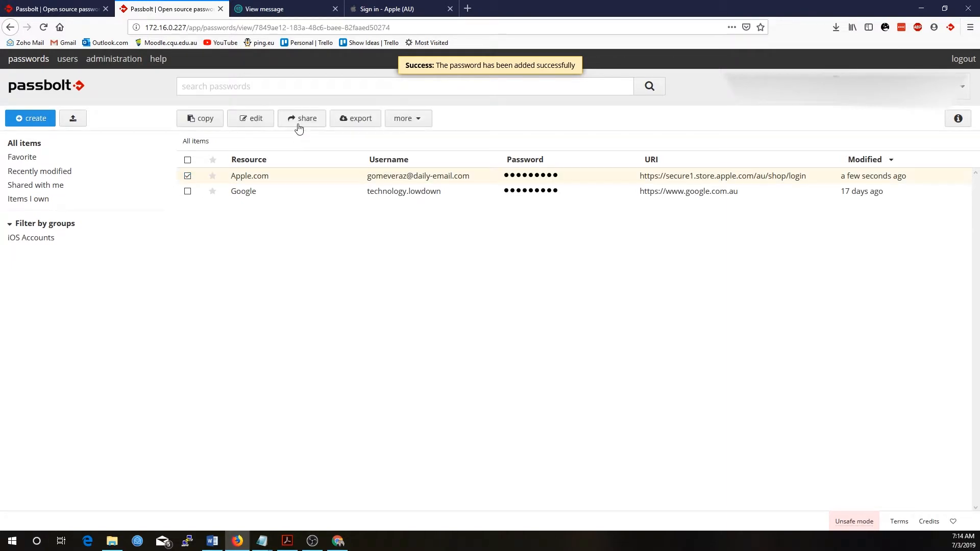
pyautogui.click(302, 119)
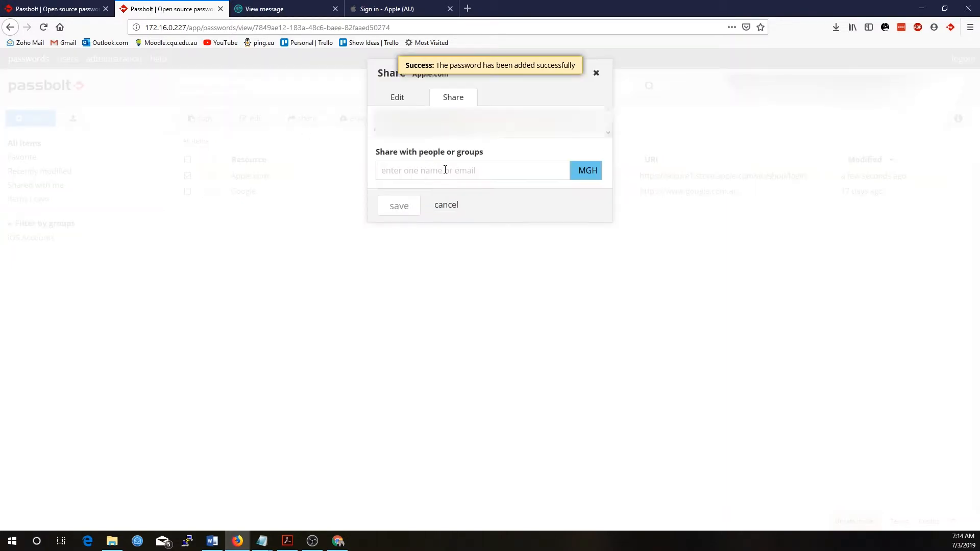
pyautogui.click(472, 170)
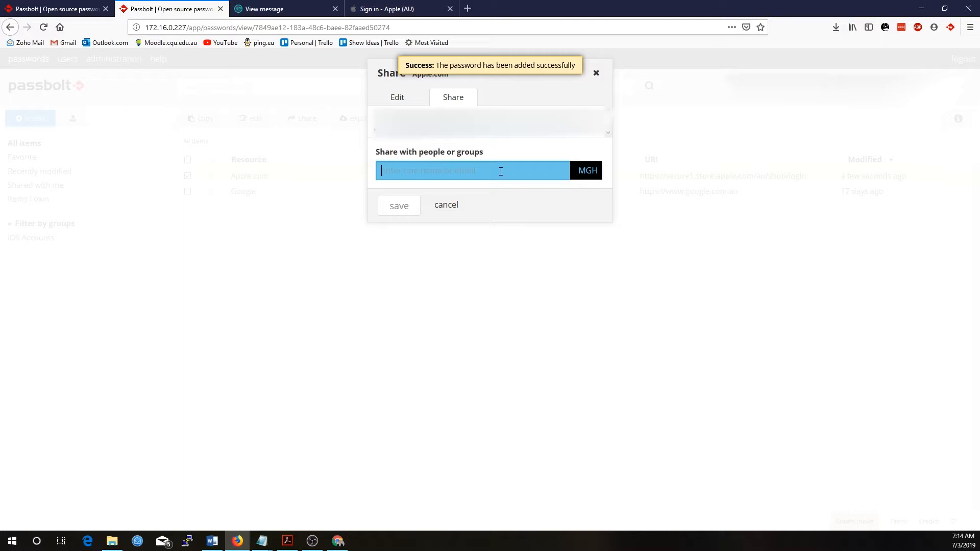
pyautogui.write('App')
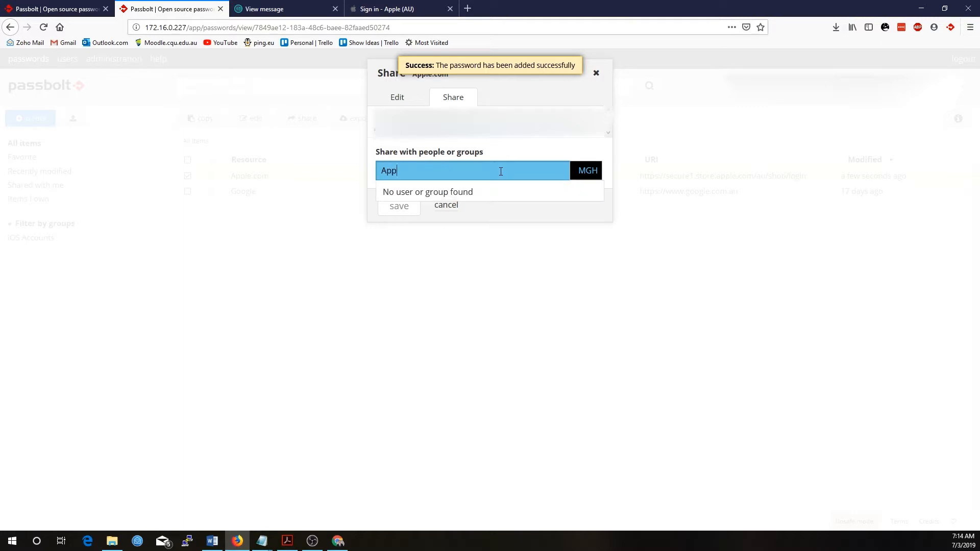
pyautogui.write('iOS')
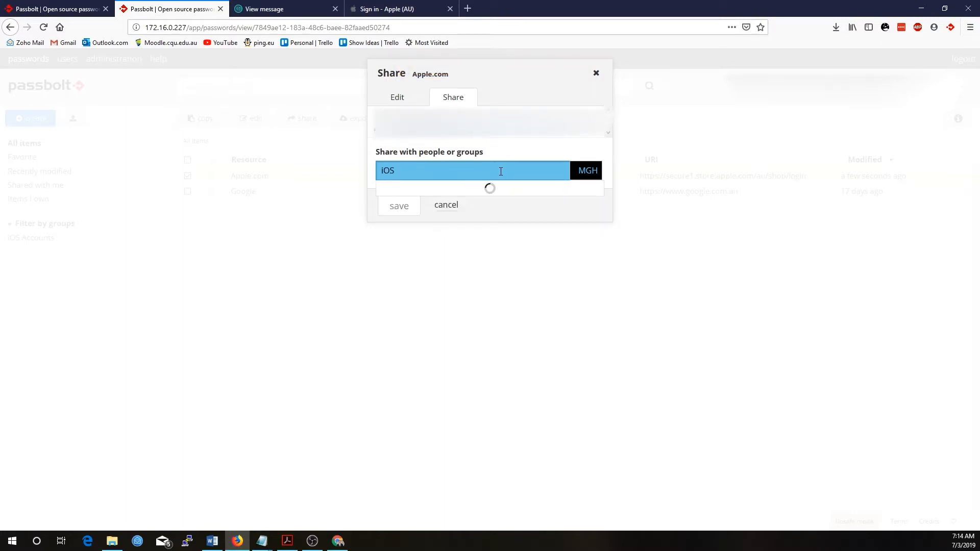
pyautogui.press('Backspace')
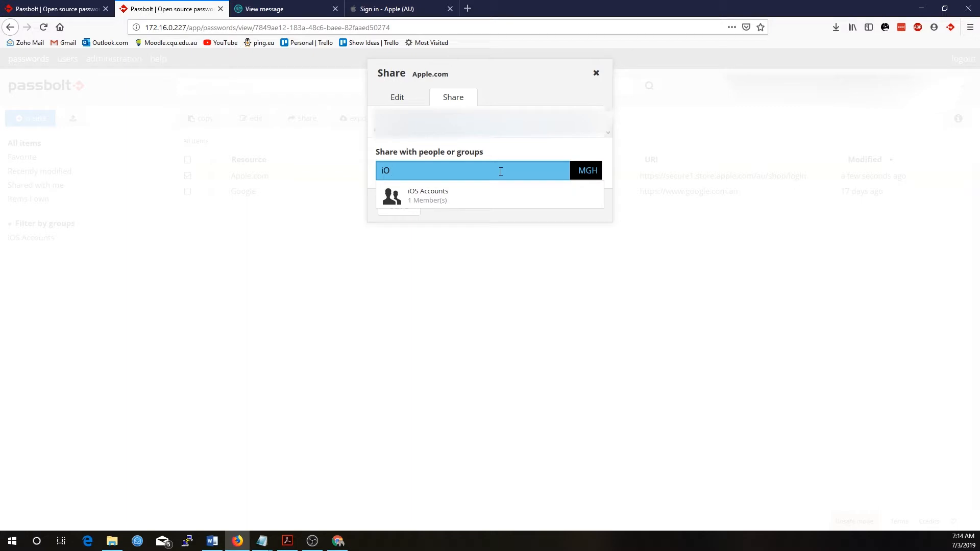
pyautogui.click(427, 195)
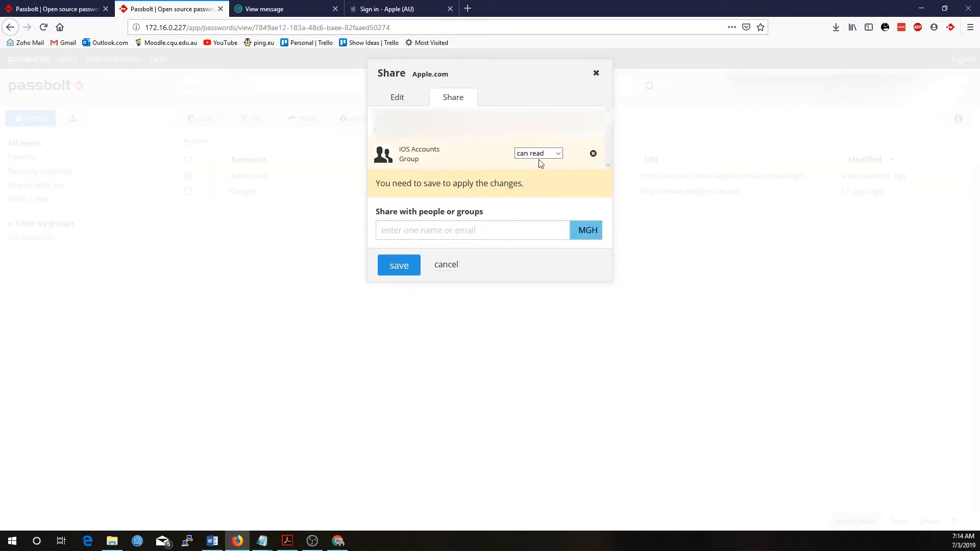
# Give the iOS Accounts group owner permission, save, and confirm with the passphrase.
pyautogui.click(535, 153)
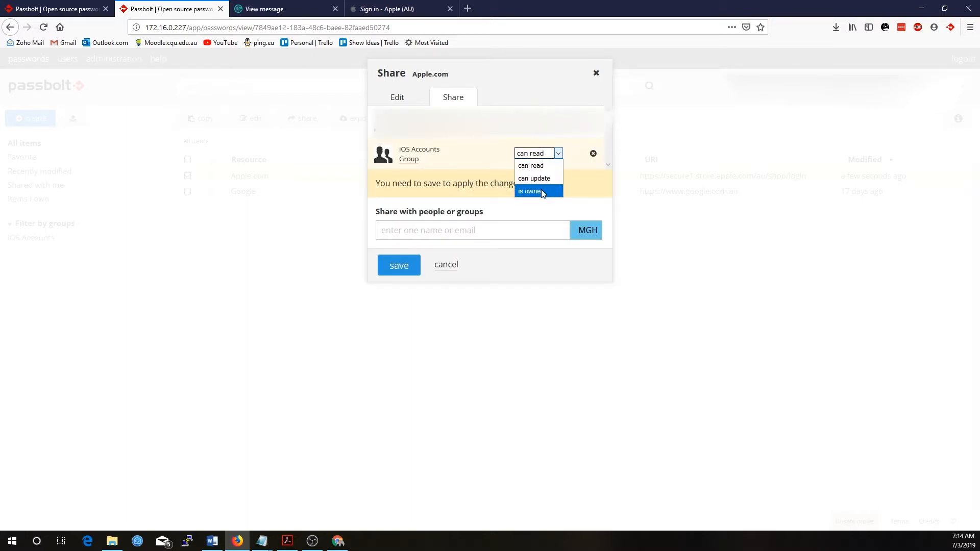
pyautogui.click(531, 191)
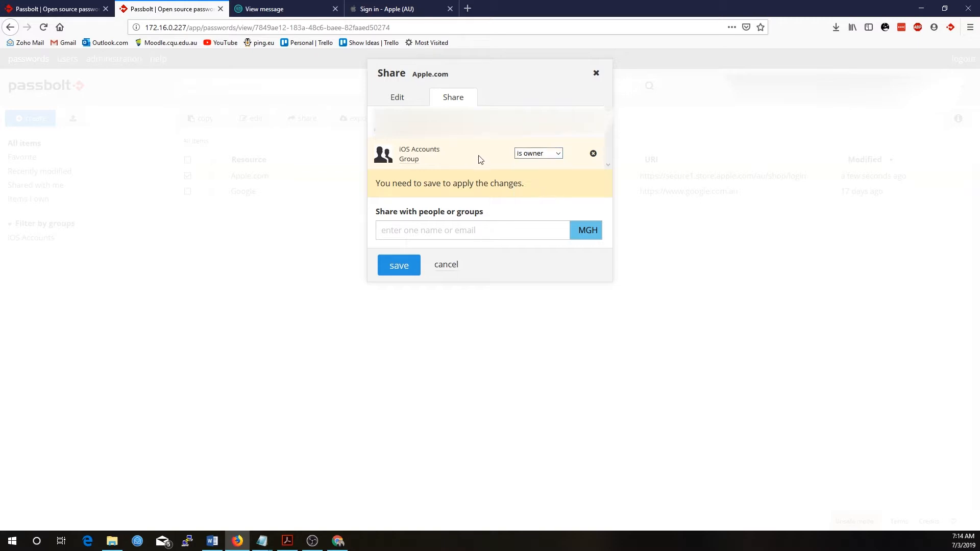
pyautogui.moveTo(518, 194)
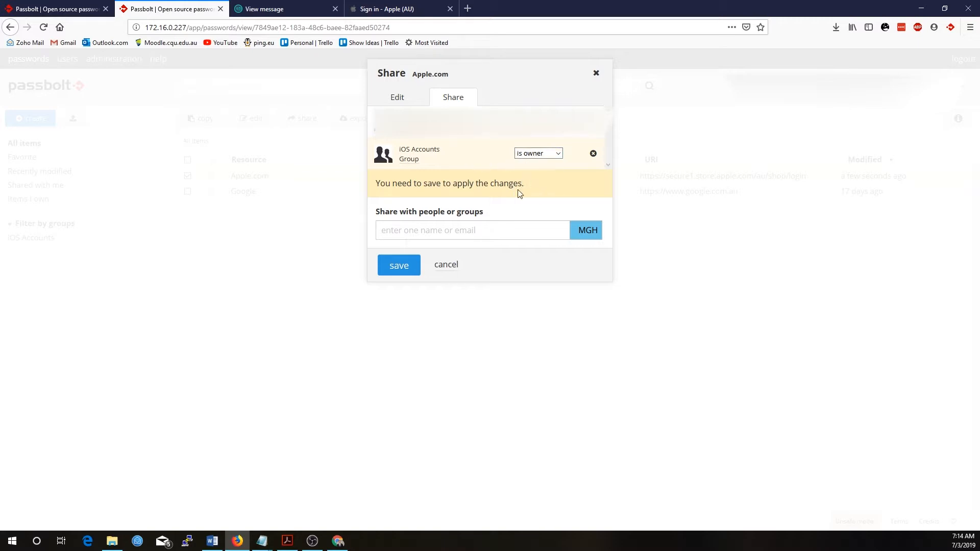
pyautogui.click(399, 264)
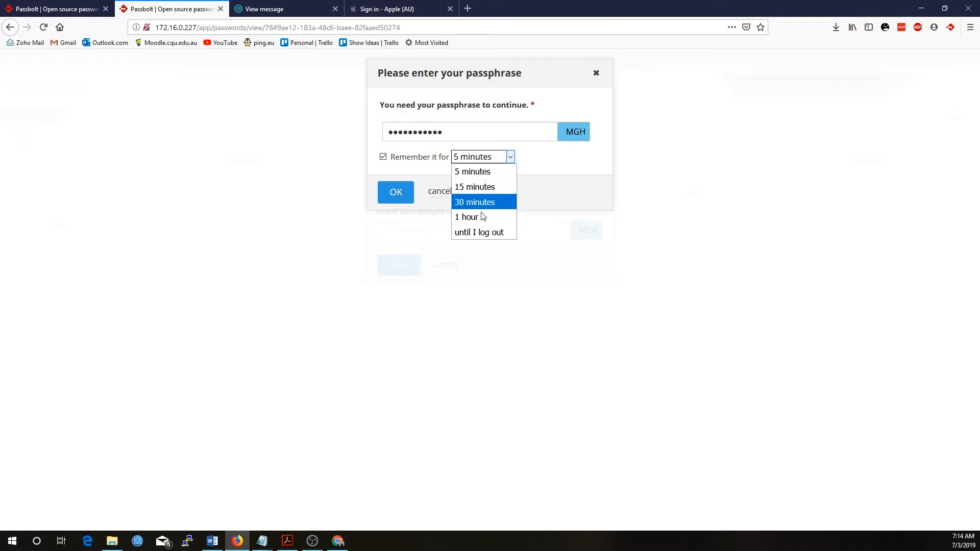
pyautogui.click(394, 192)
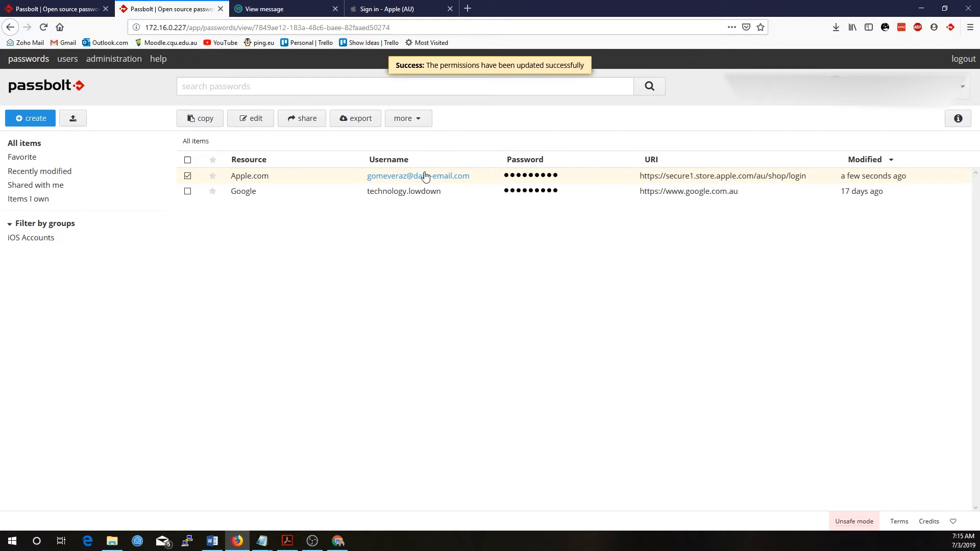
pyautogui.click(250, 118)
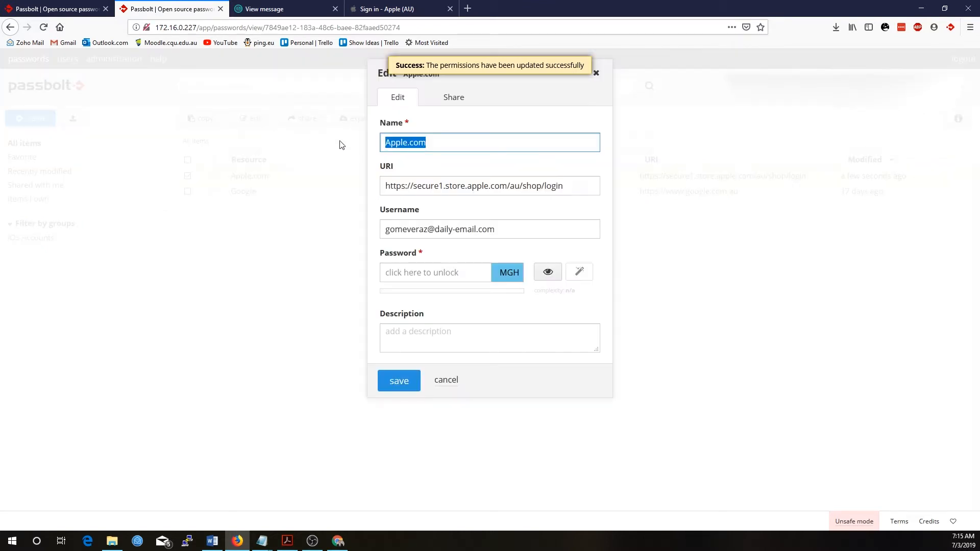
pyautogui.click(453, 97)
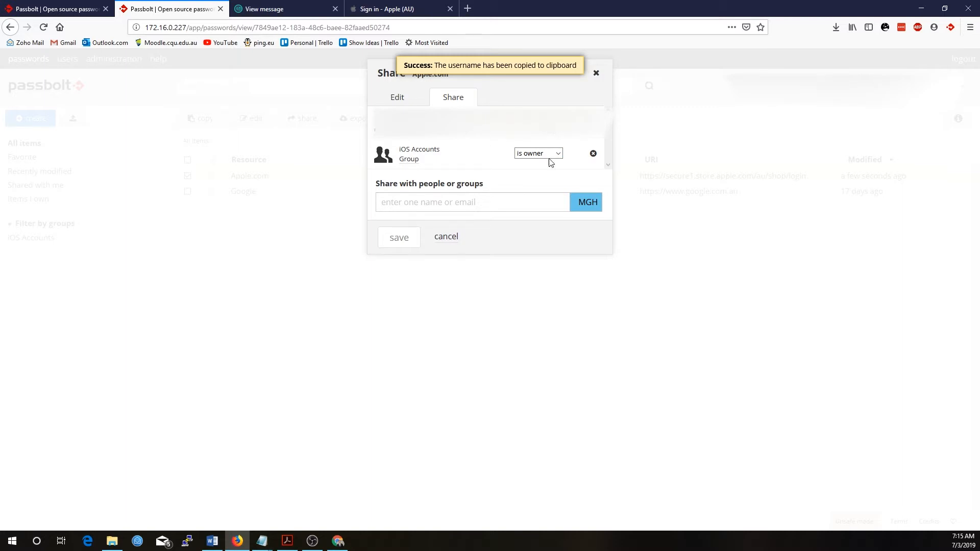
pyautogui.click(446, 235)
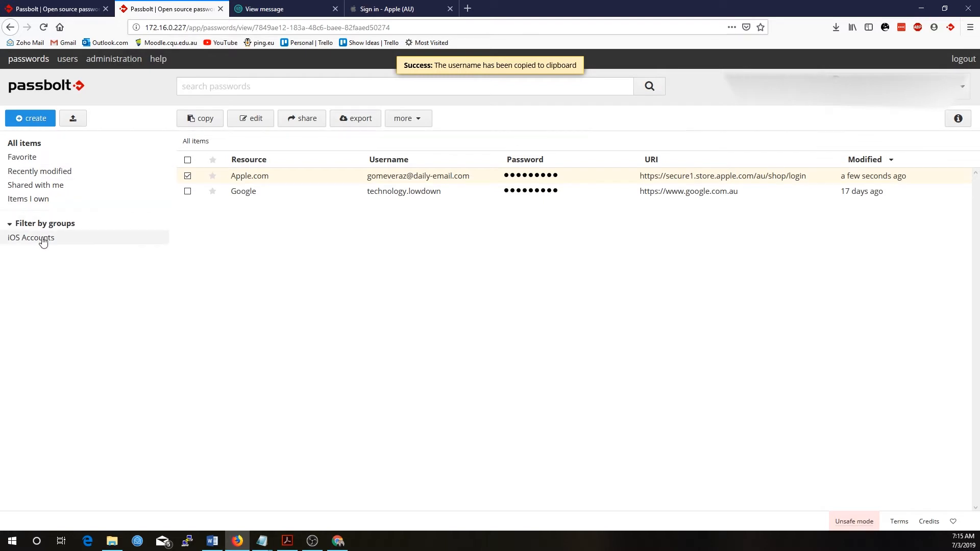
pyautogui.click(30, 238)
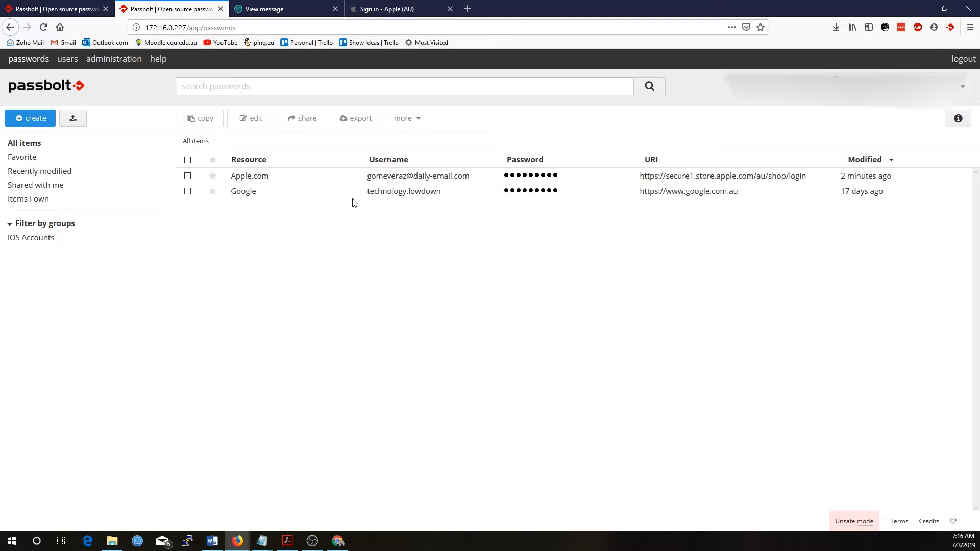
pyautogui.moveTo(358, 206)
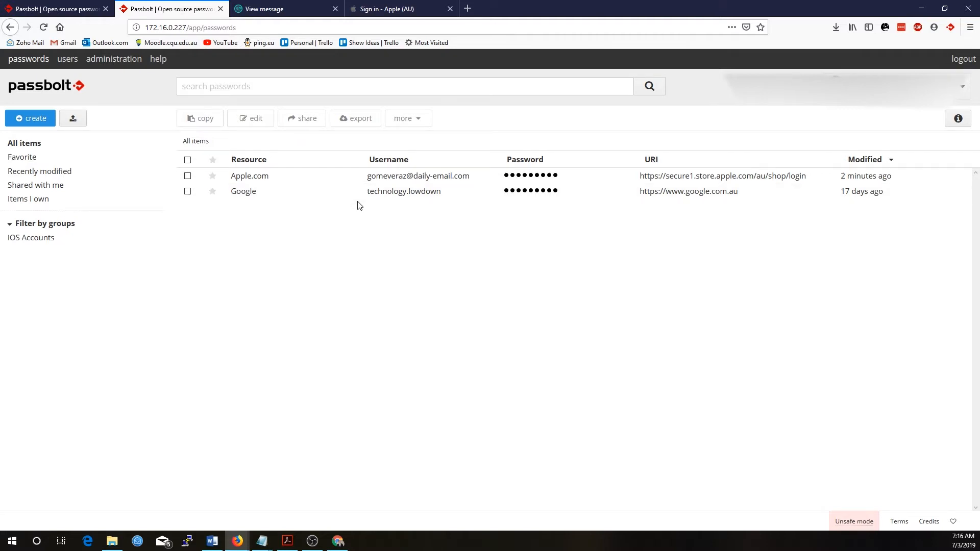
pyautogui.moveTo(40, 93)
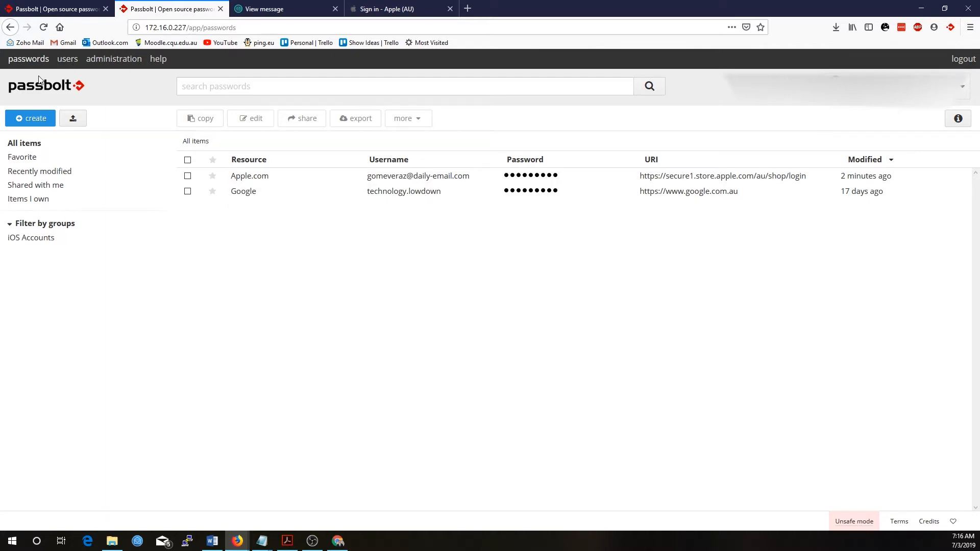
# Add the new user to the iOS Accounts group as a regular Member and save.
pyautogui.click(67, 59)
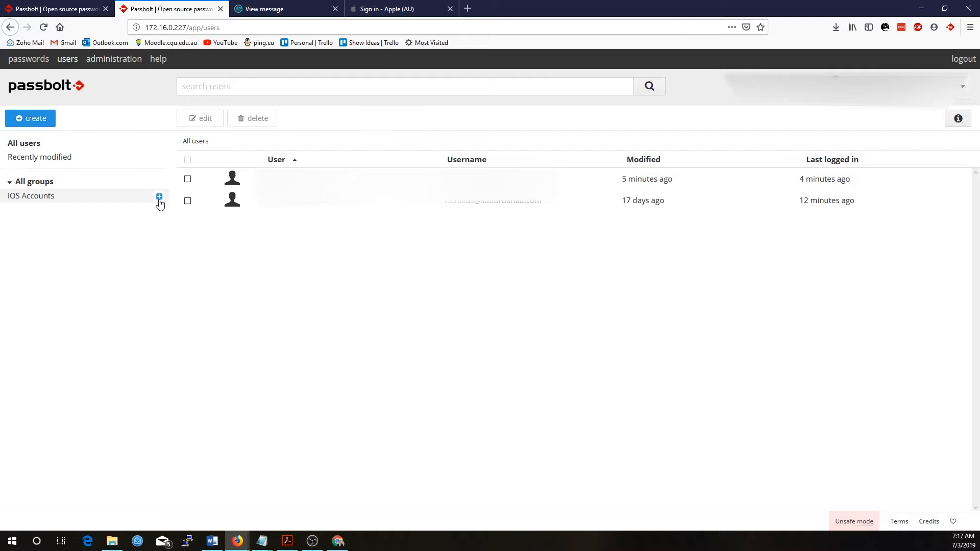
pyautogui.click(159, 196)
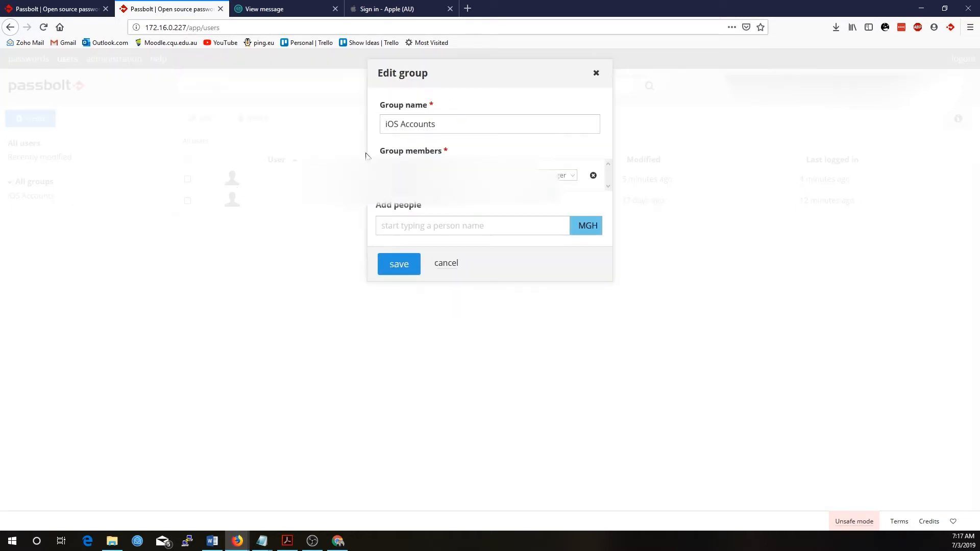
pyautogui.click(473, 225)
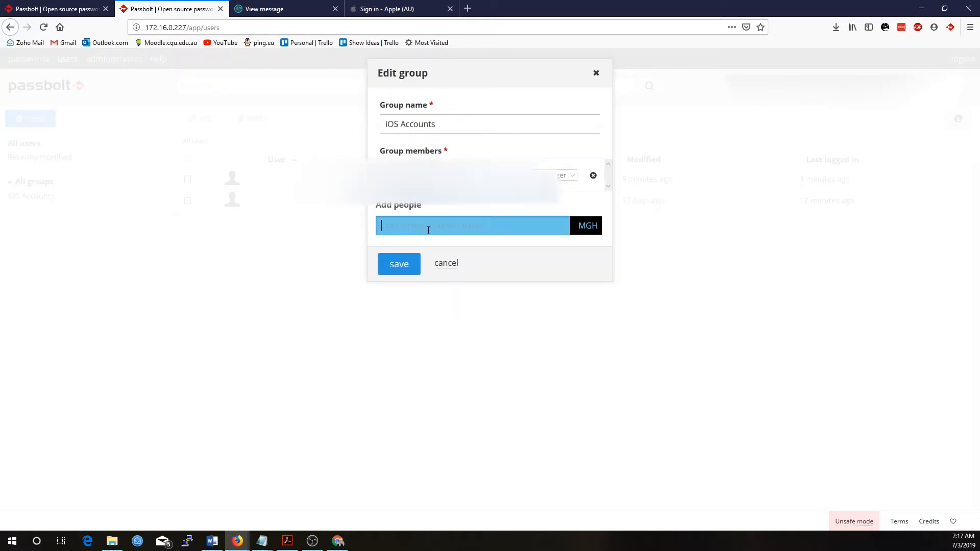
pyautogui.write('G')
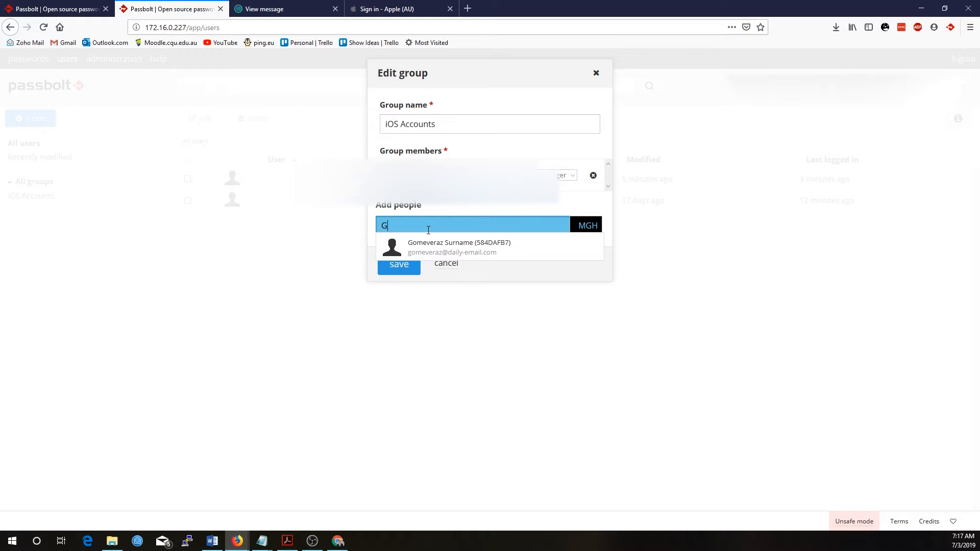
pyautogui.click(458, 247)
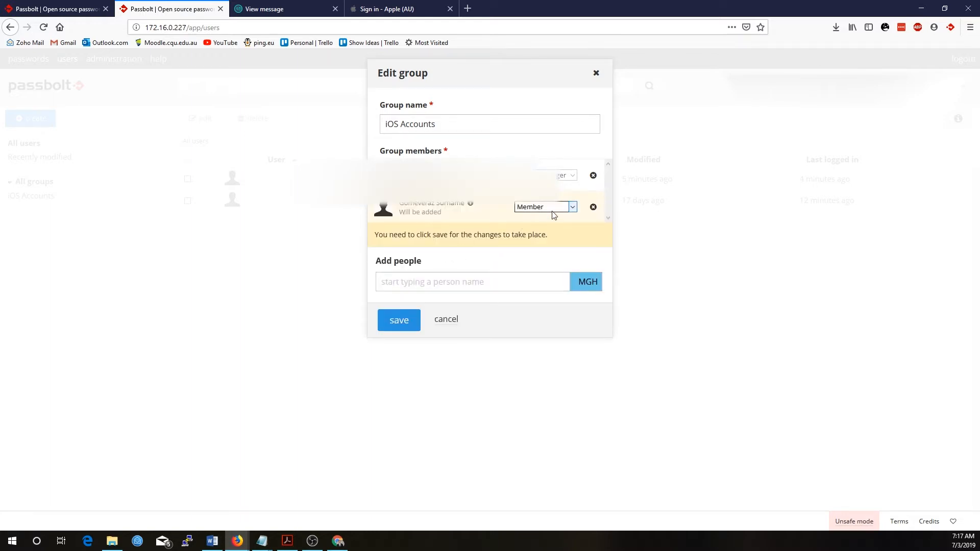
pyautogui.click(543, 207)
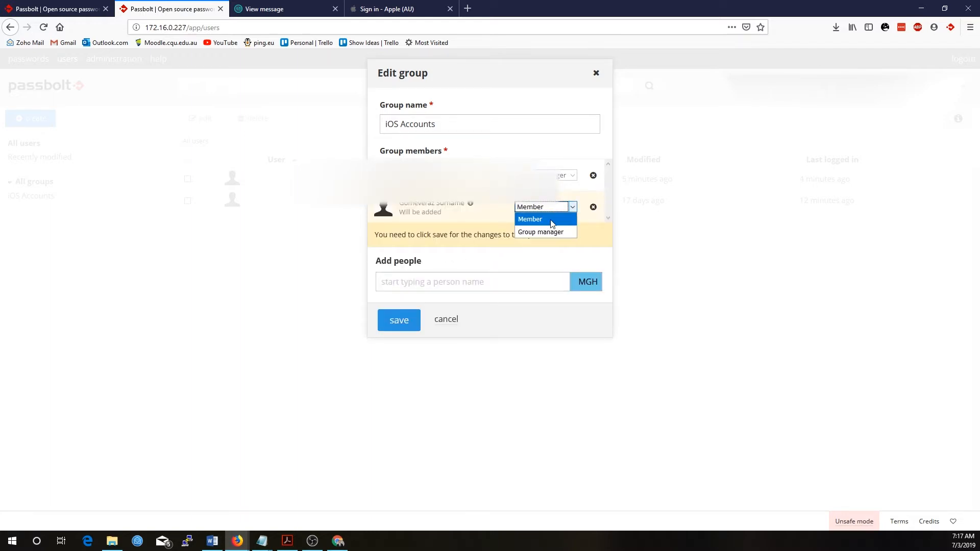
pyautogui.click(398, 320)
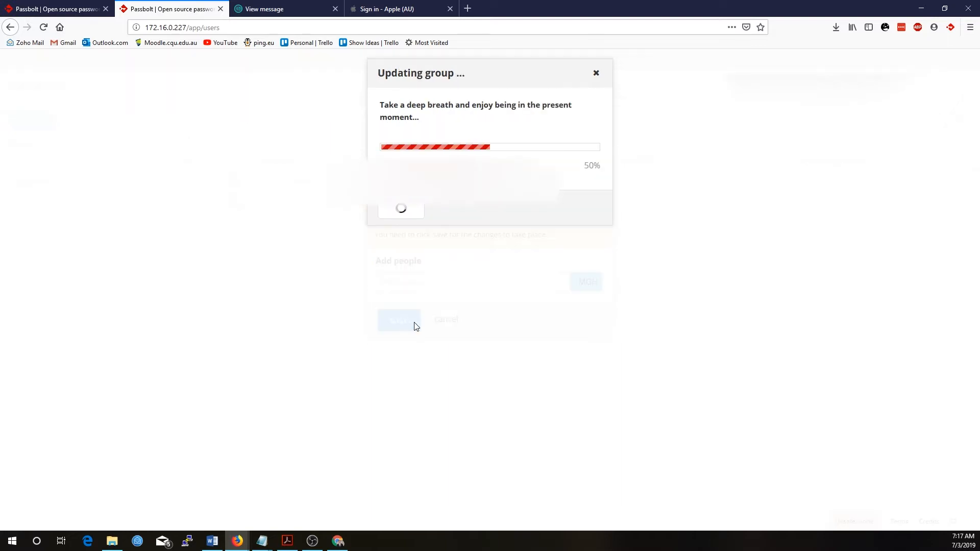
pyautogui.click(285, 9)
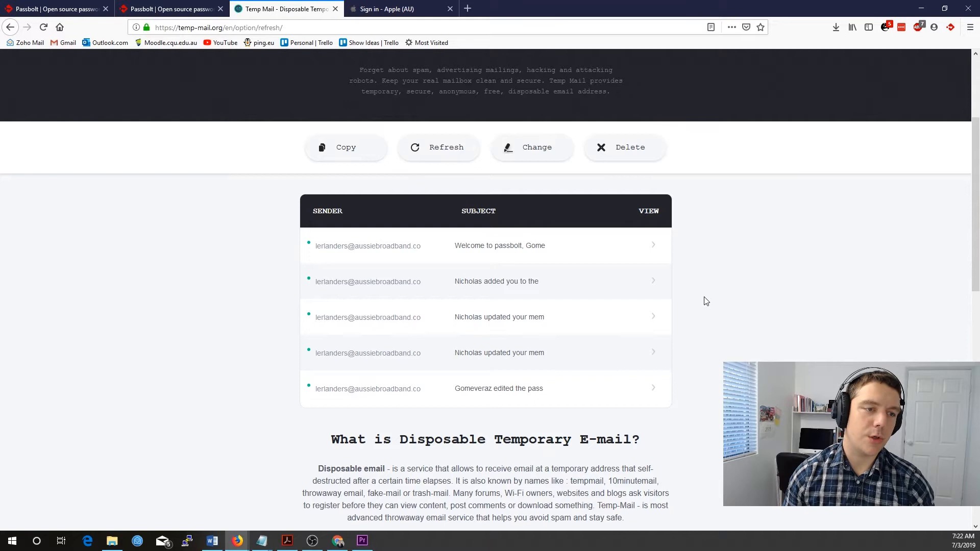
pyautogui.moveTo(499, 316)
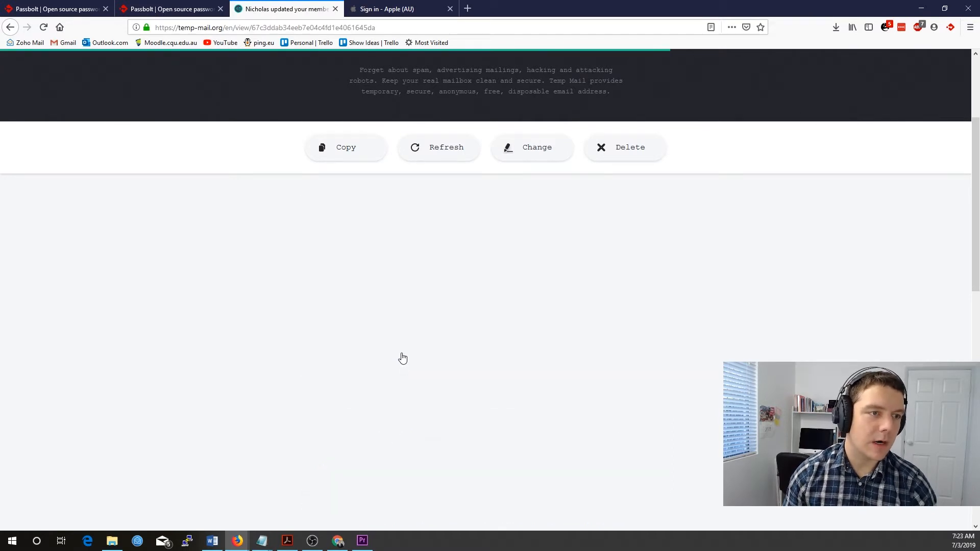
pyautogui.moveTo(473, 311)
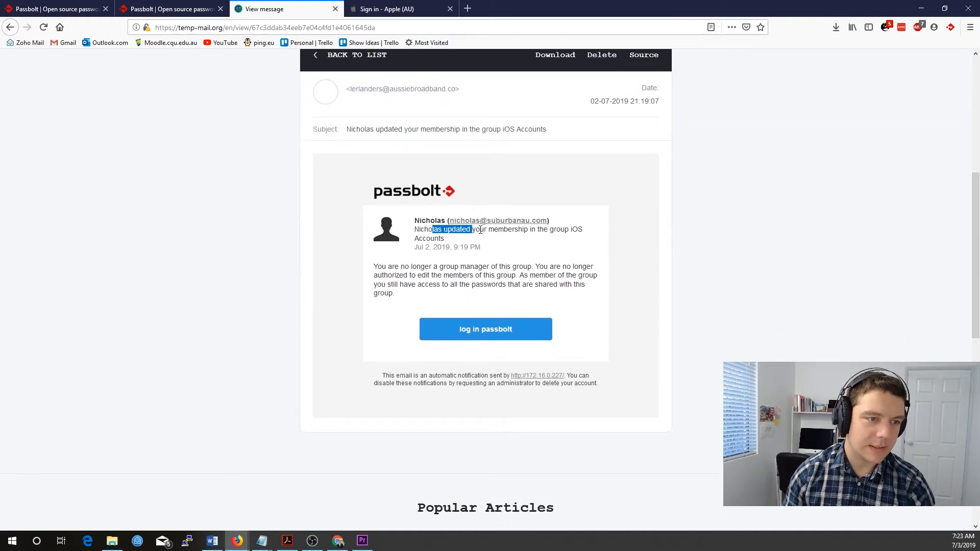
pyautogui.moveTo(470, 229); pyautogui.dragTo(553, 241)
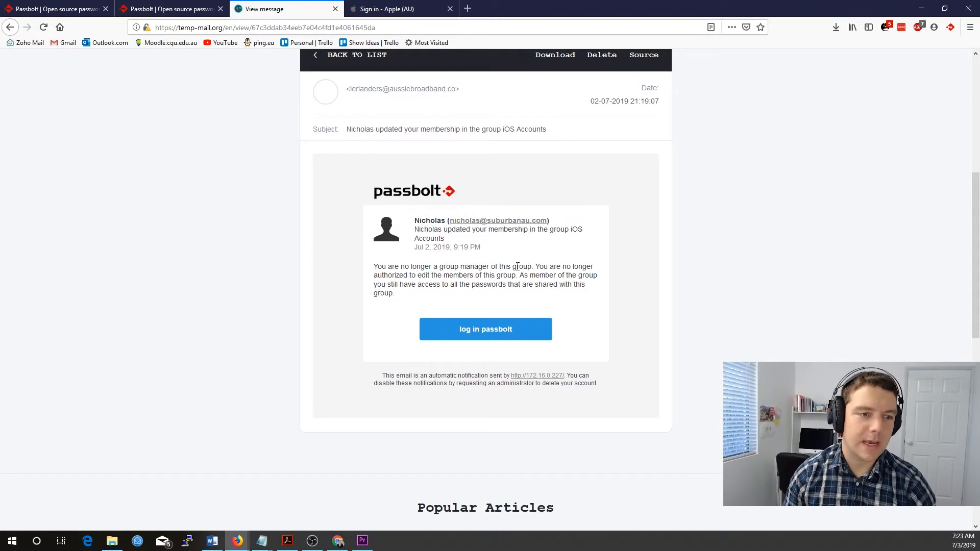
pyautogui.moveTo(519, 267); pyautogui.dragTo(541, 275)
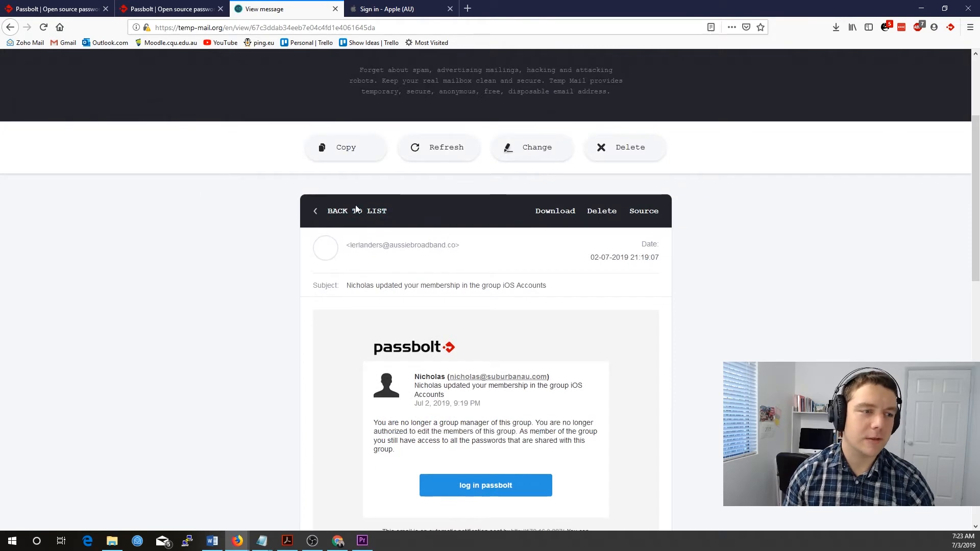
pyautogui.click(357, 210)
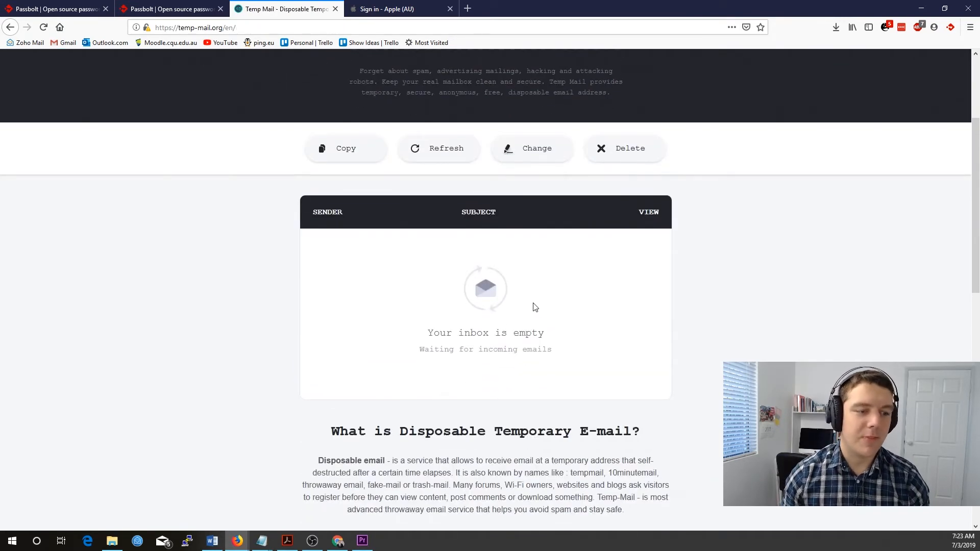
# Read the 'edited the password Apple.com' email showing the name, username and URL.
pyautogui.click(438, 147)
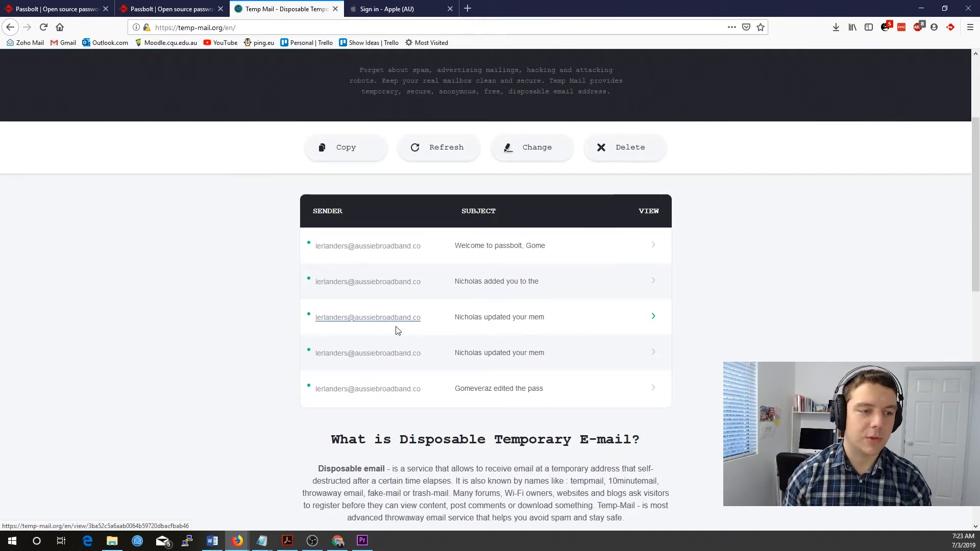
pyautogui.moveTo(367, 398)
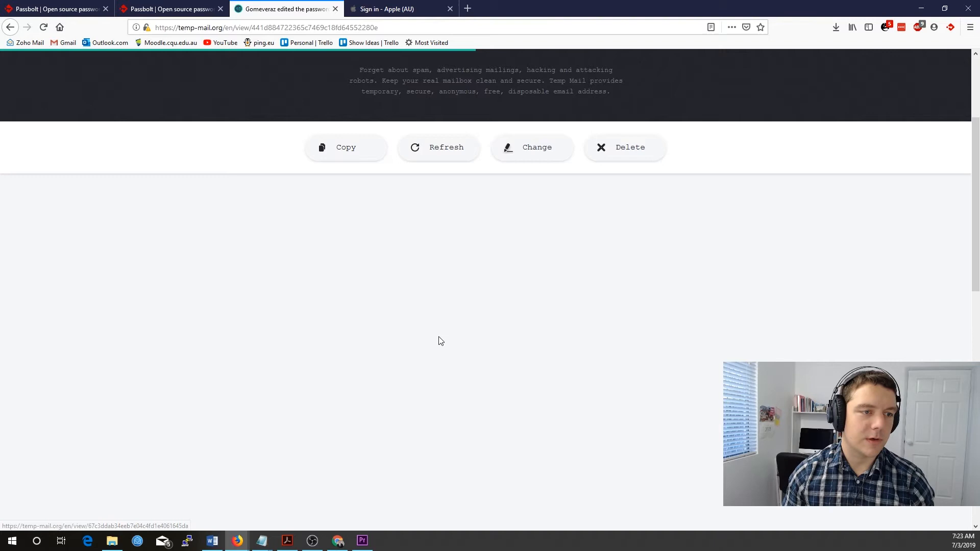
pyautogui.scroll(-3)
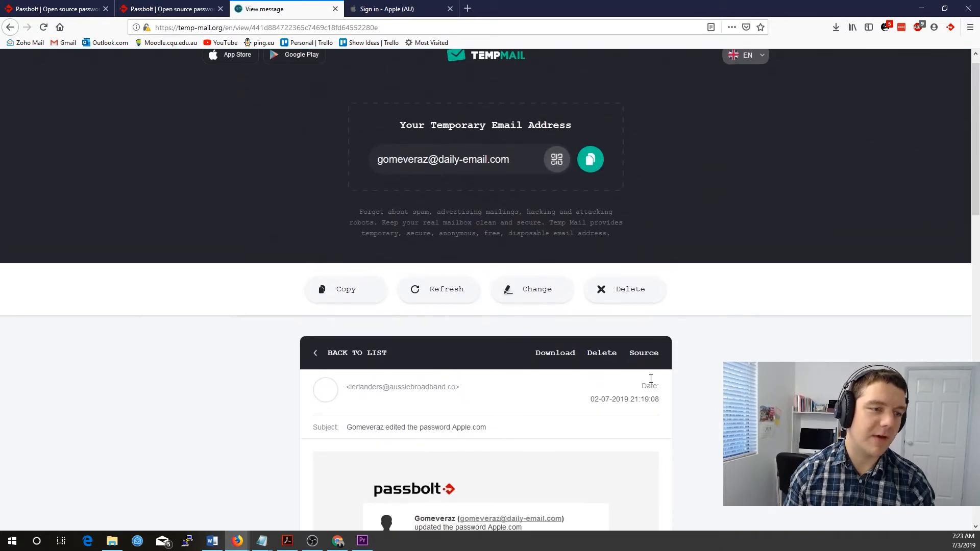
pyautogui.scroll(-3)
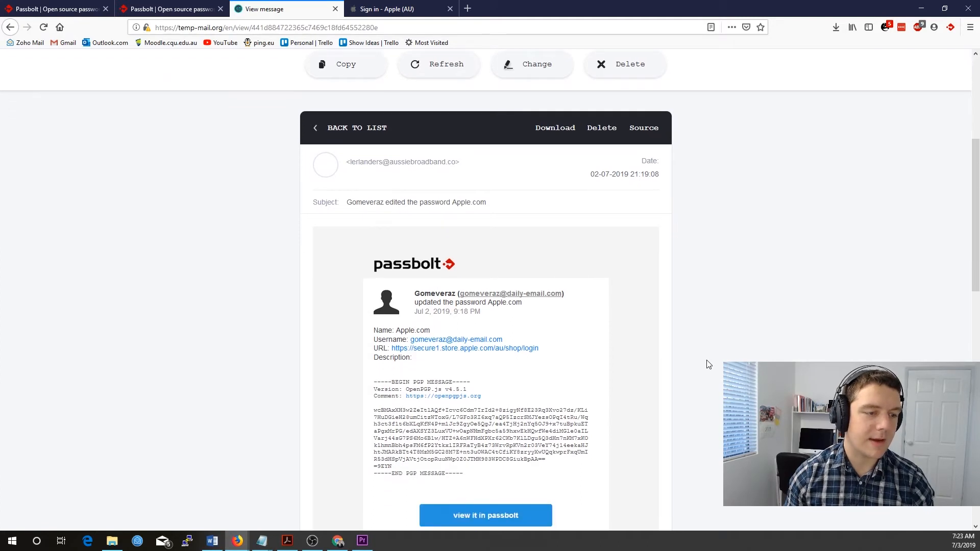
pyautogui.scroll(-3)
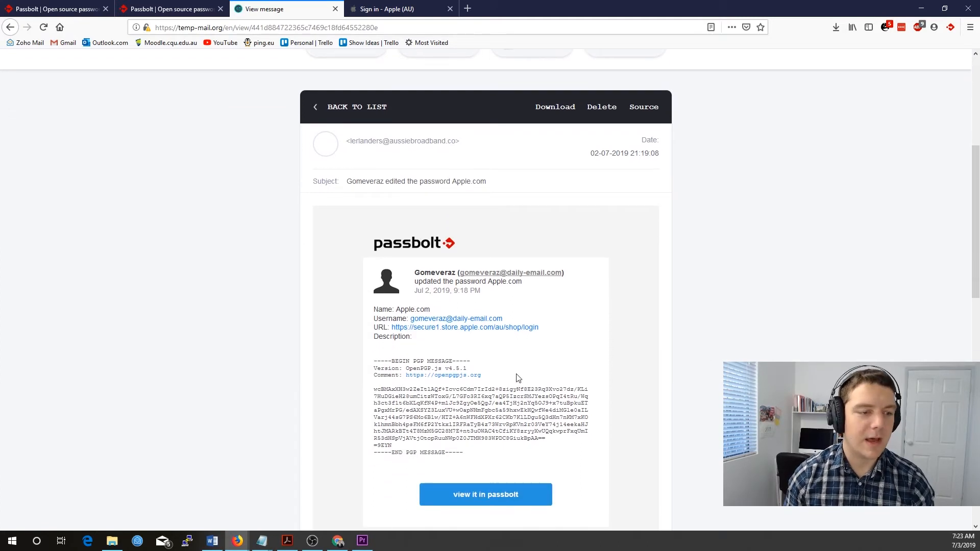
pyautogui.moveTo(513, 347)
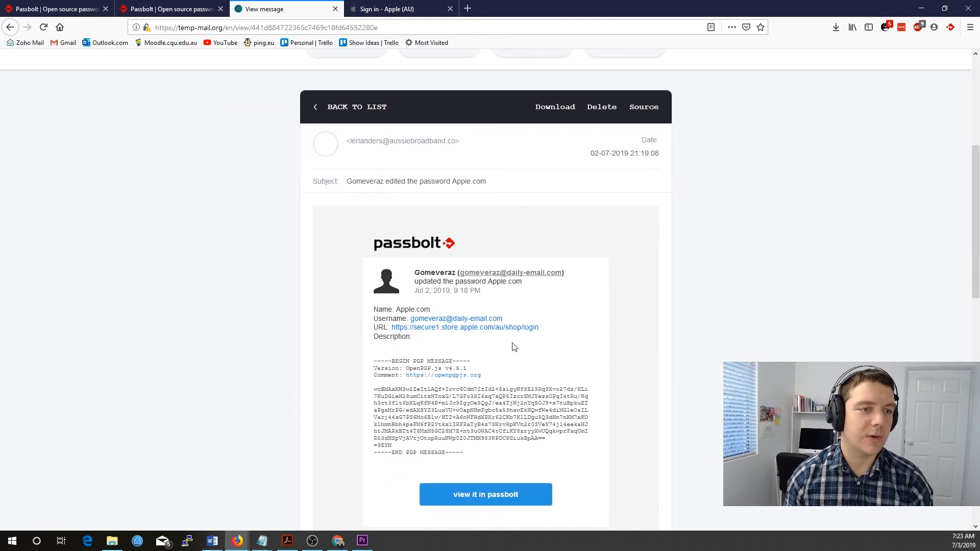
pyautogui.moveTo(530, 346)
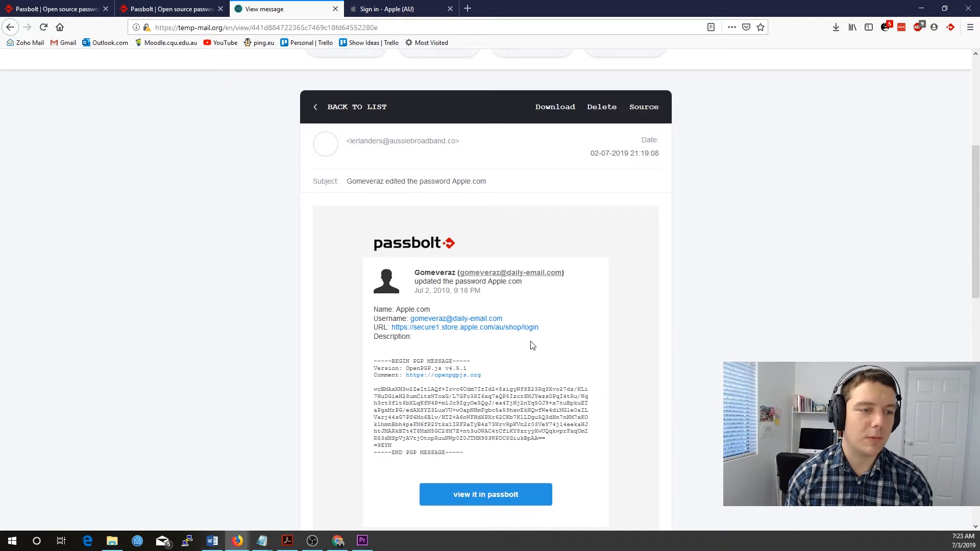
pyautogui.moveTo(534, 343)
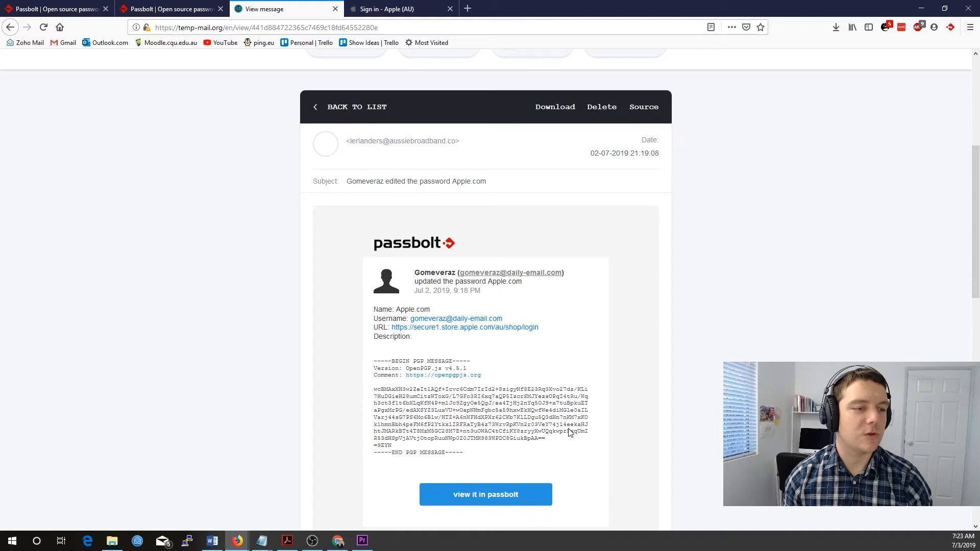
pyautogui.scroll(-3)
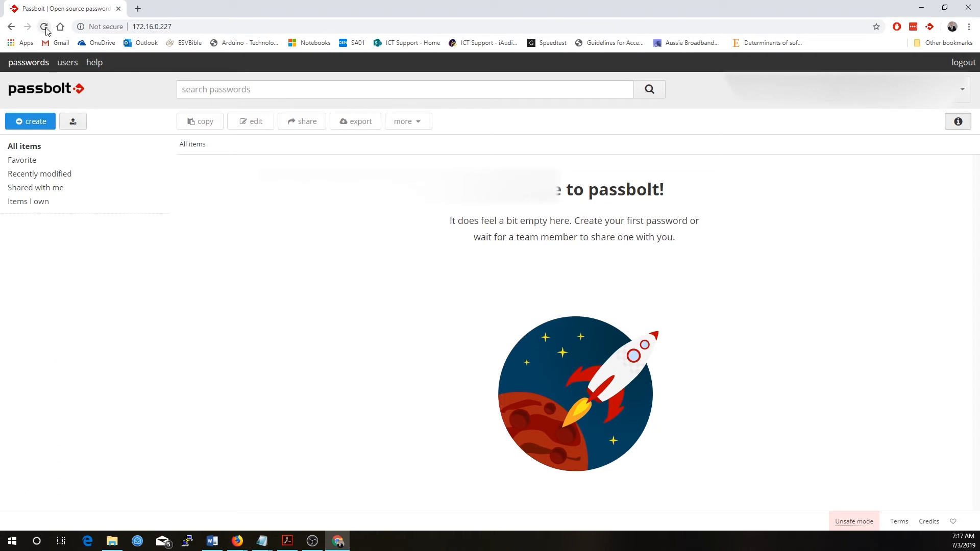
# Reload, filter by the iOS Accounts group and copy the shared Apple.com password.
pyautogui.click(44, 27)
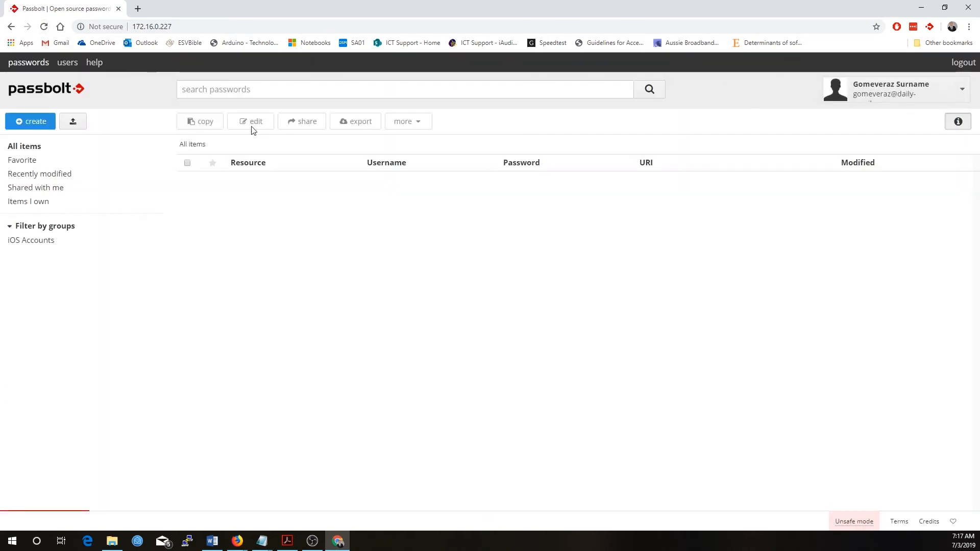
pyautogui.click(33, 240)
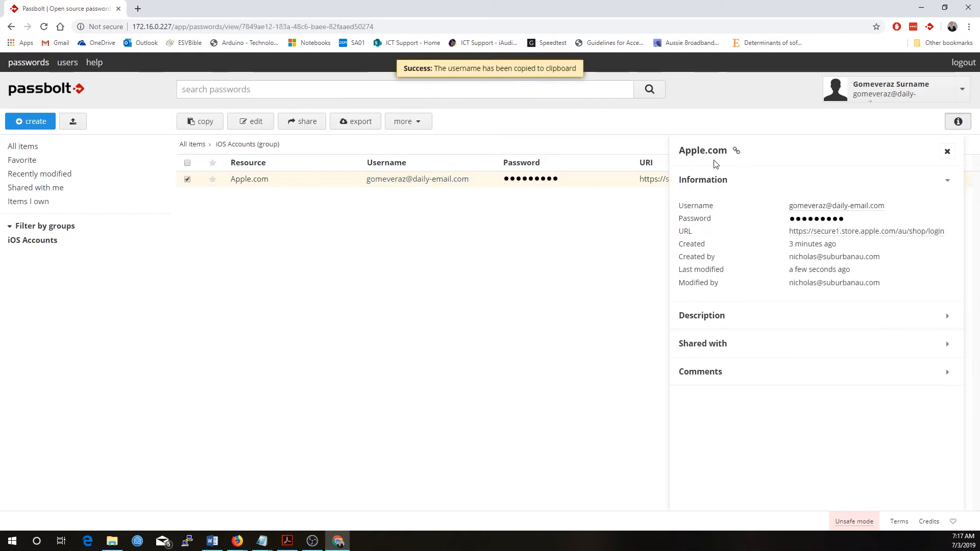
pyautogui.moveTo(277, 180)
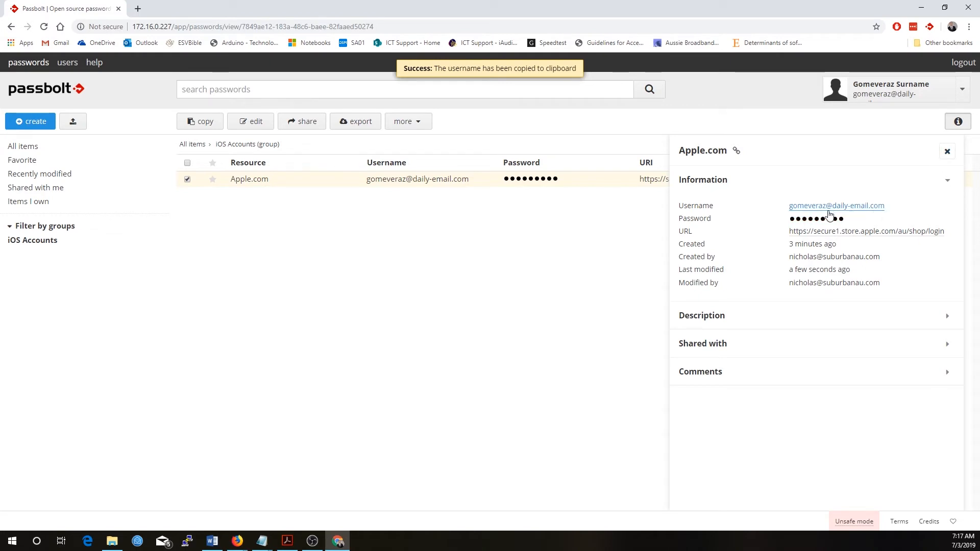
pyautogui.click(815, 218)
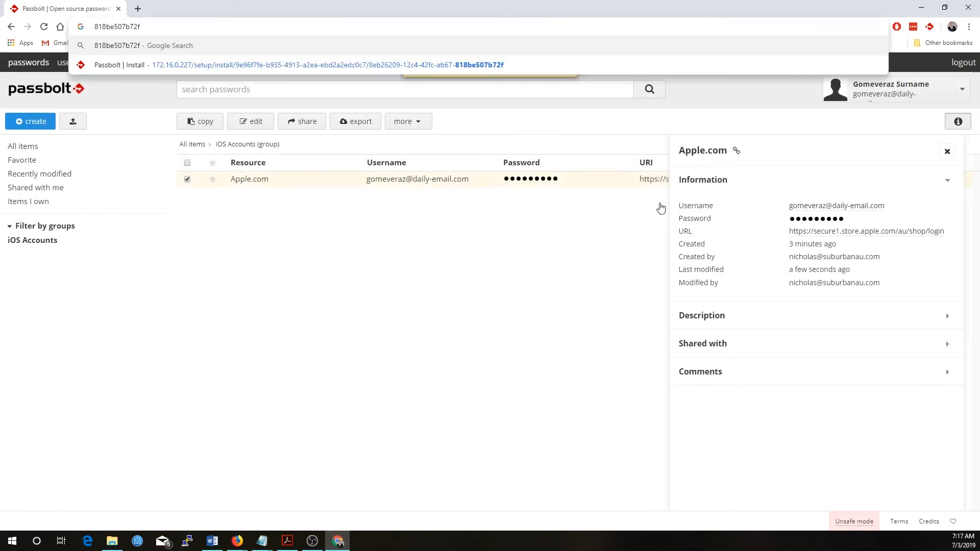
pyautogui.click(701, 315)
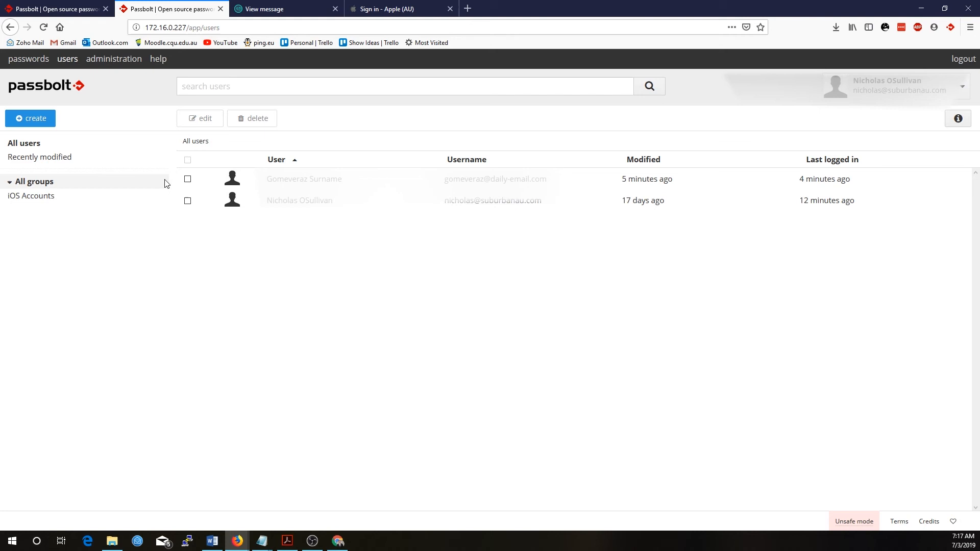
# Set the new user's role in iOS Accounts to Group manager and save.
pyautogui.click(32, 196)
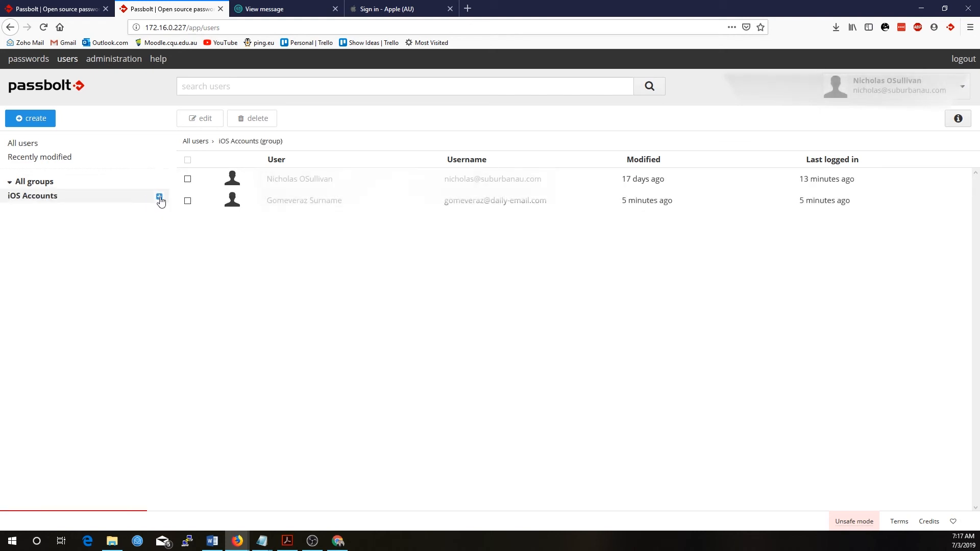
pyautogui.click(160, 196)
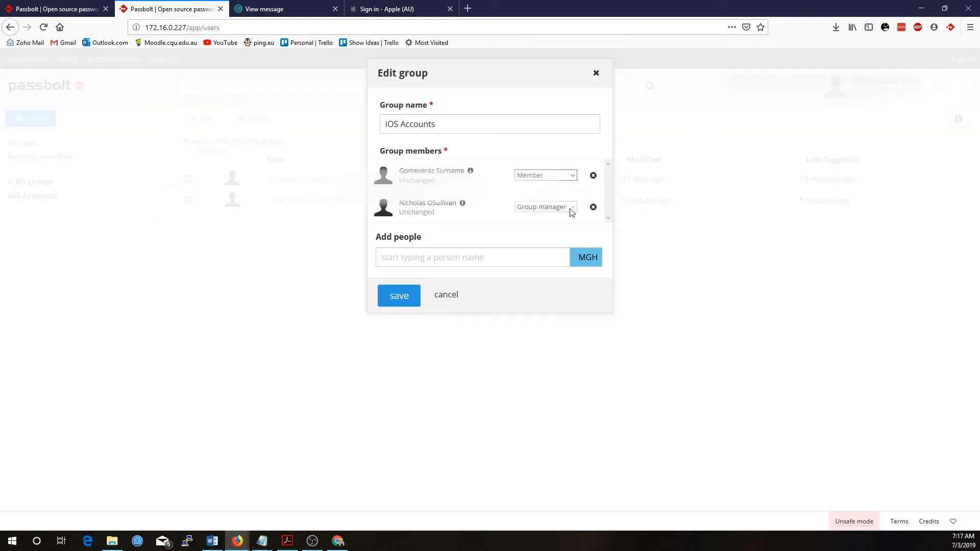
pyautogui.click(544, 175)
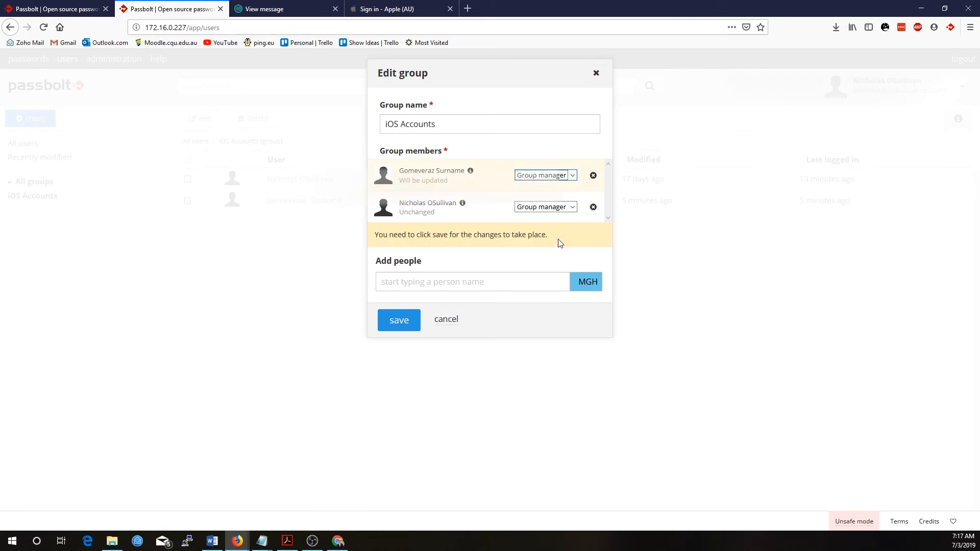
pyautogui.click(399, 320)
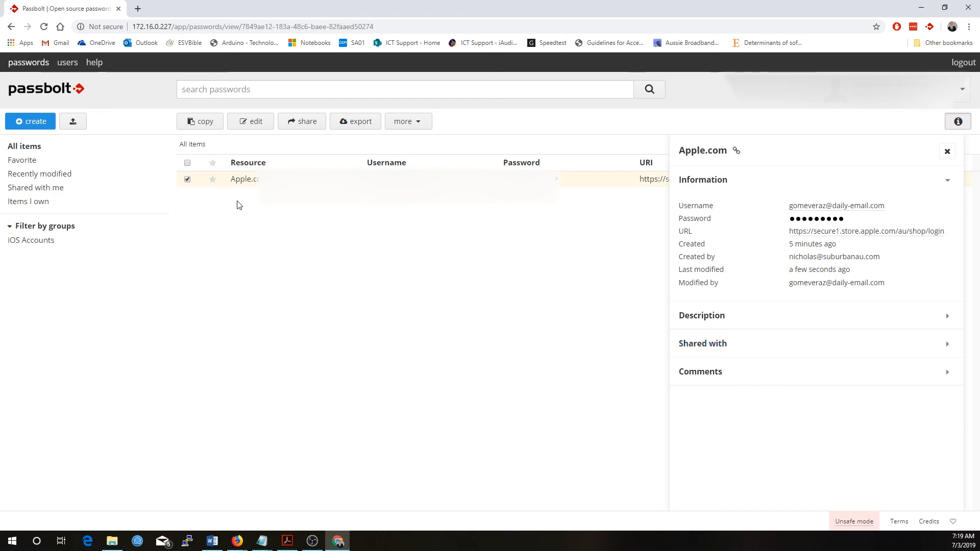
pyautogui.moveTo(631, 265)
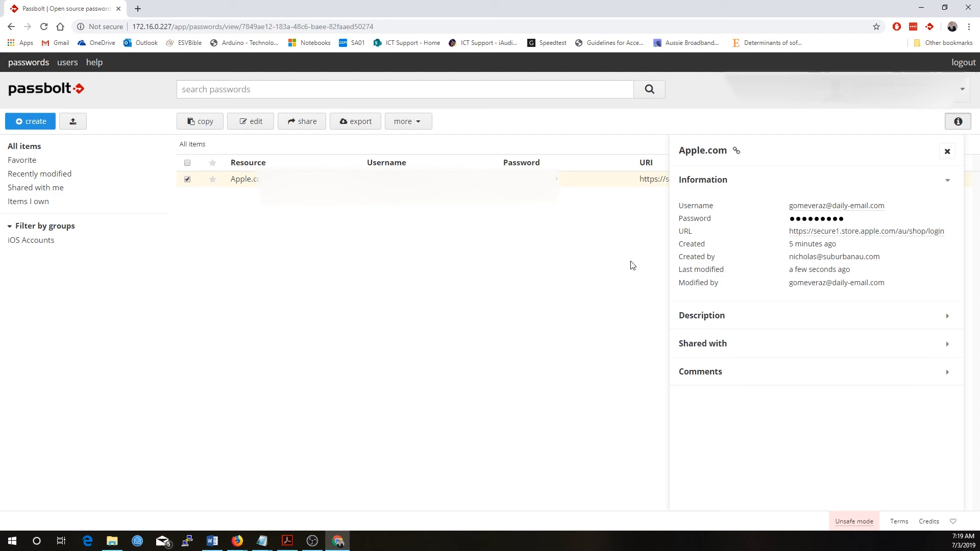